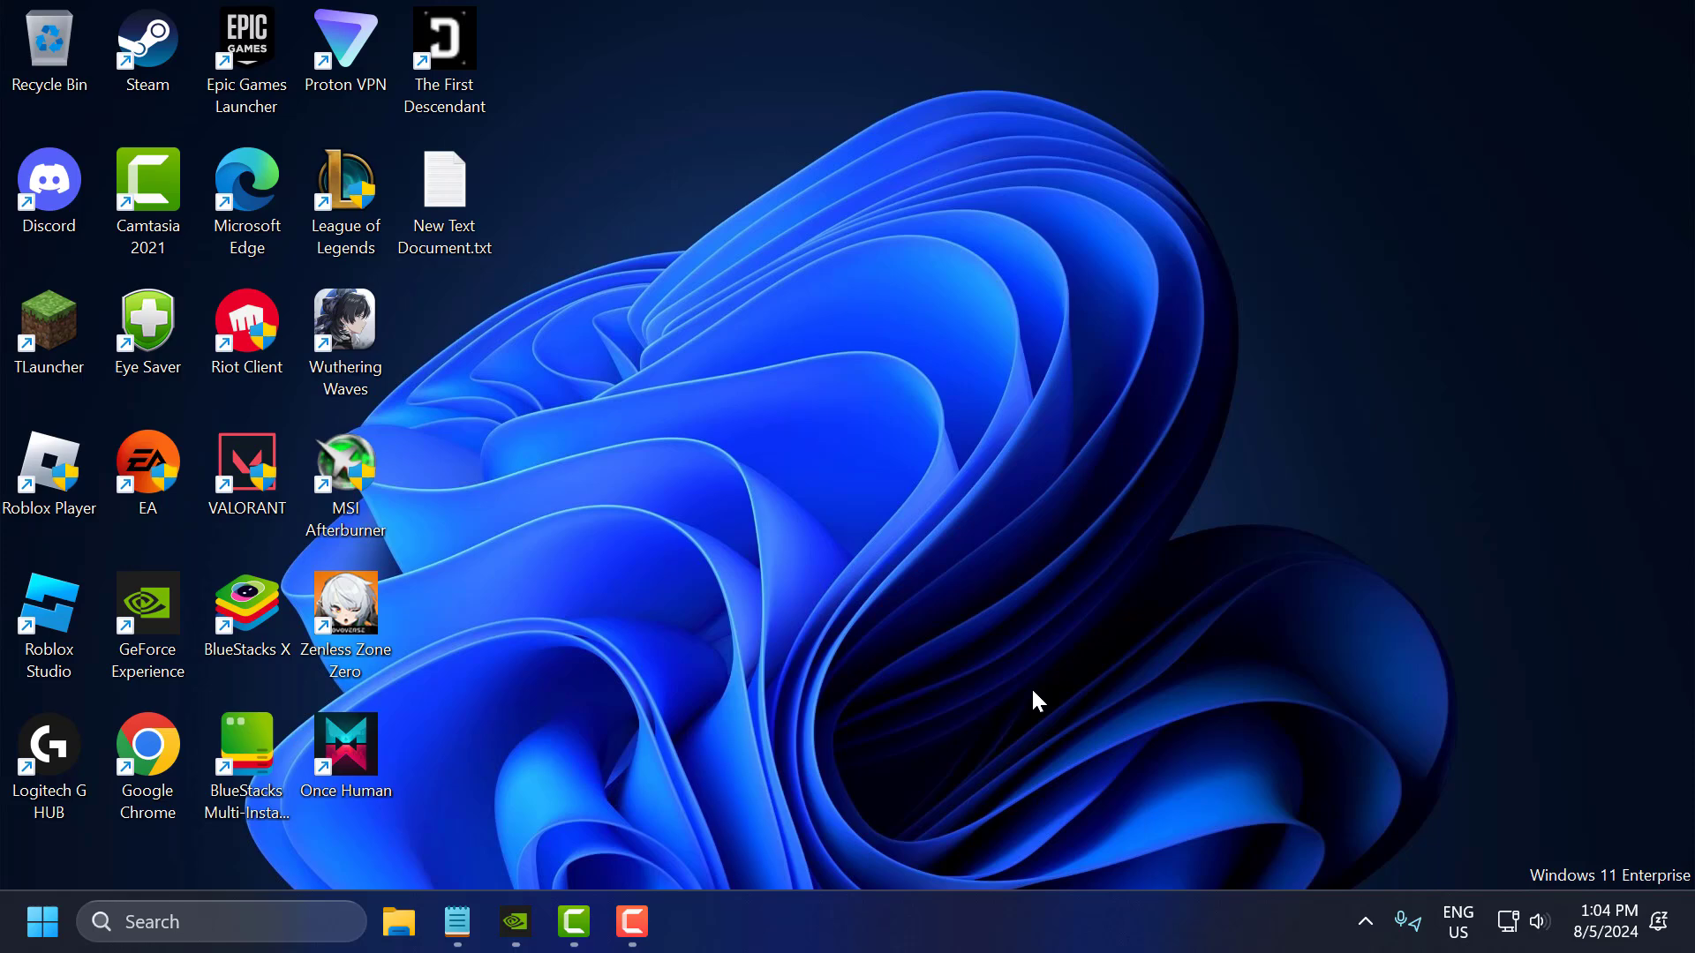
Step: Launch Steam from the taskbar so it runs in the background
{"action": "left_click", "coordinate": [1407, 922]}
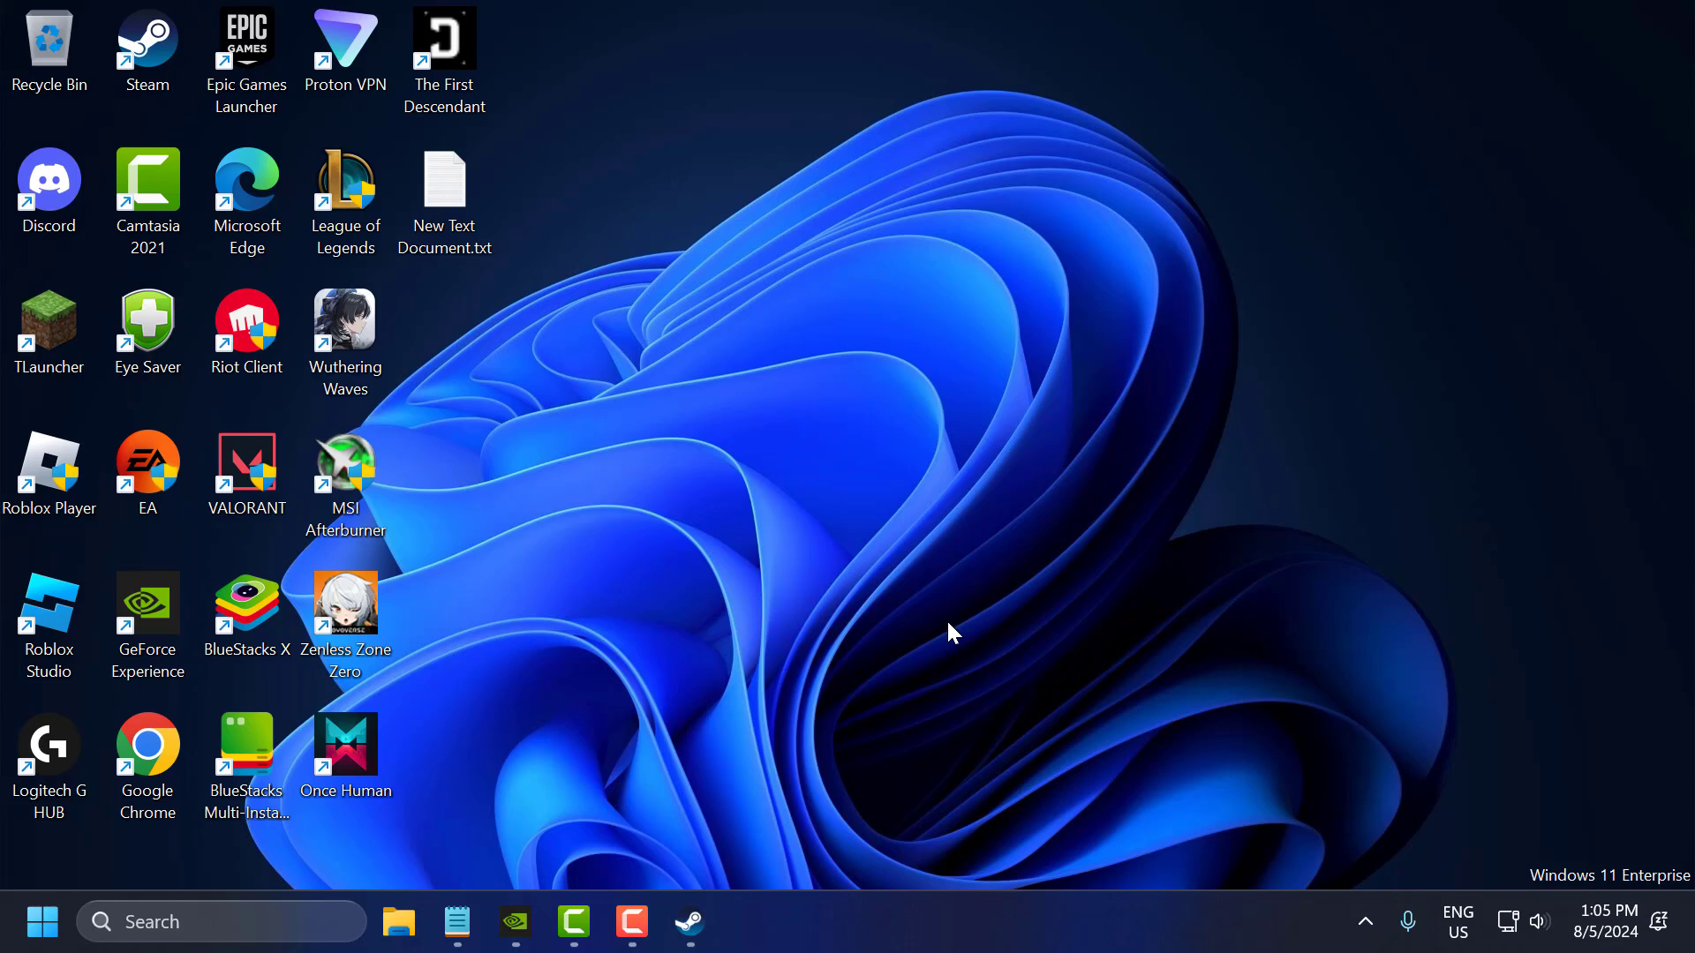
Step: Add the launch option '+fps_max 60' to The First Descendant's Steam properties, then close Steam
{"action": "left_click", "coordinate": [1364, 921]}
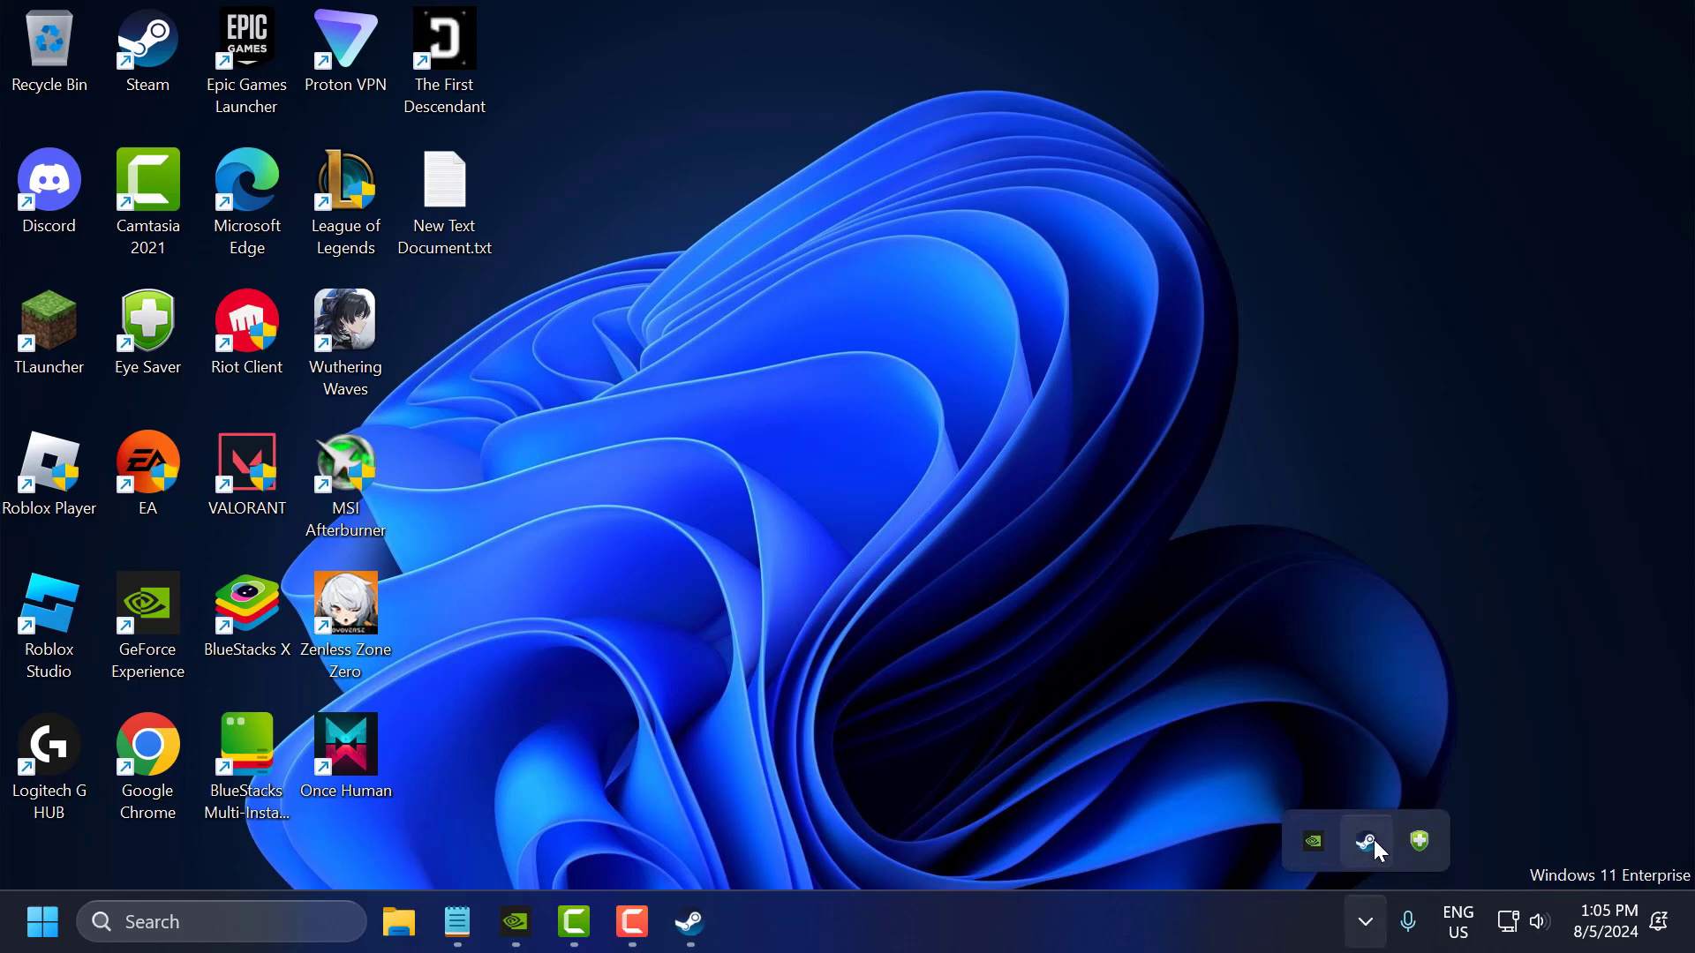
{"action": "double_click", "coordinate": [1366, 842]}
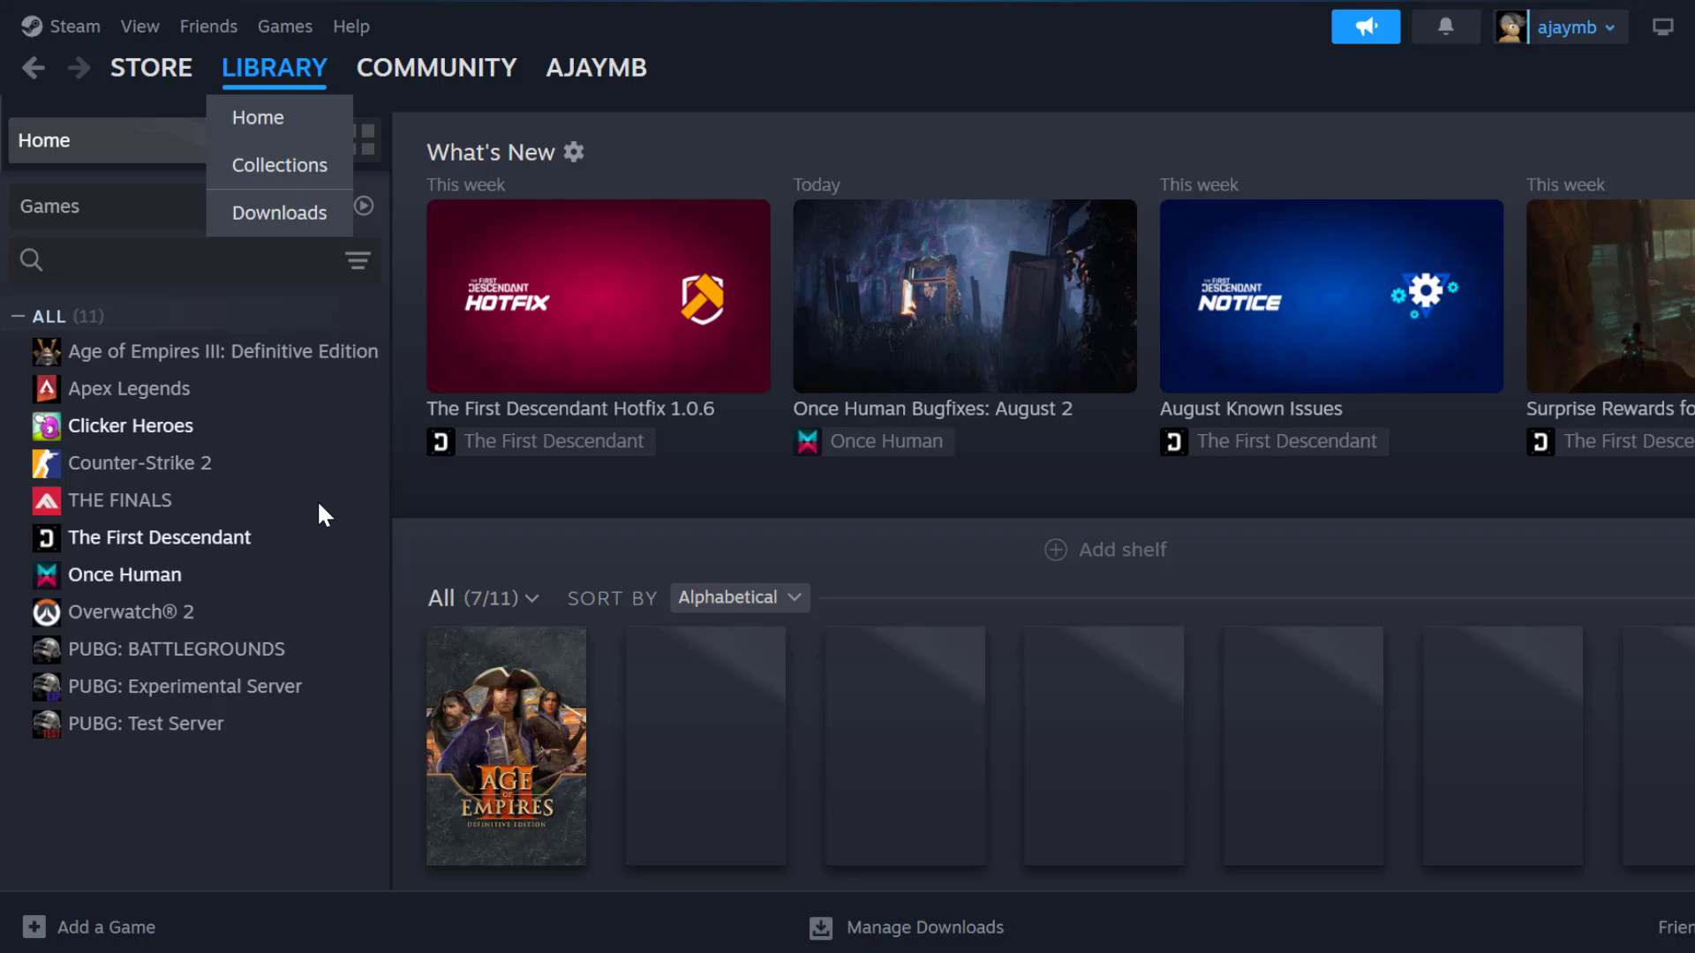
{"action": "right_click", "coordinate": [159, 538]}
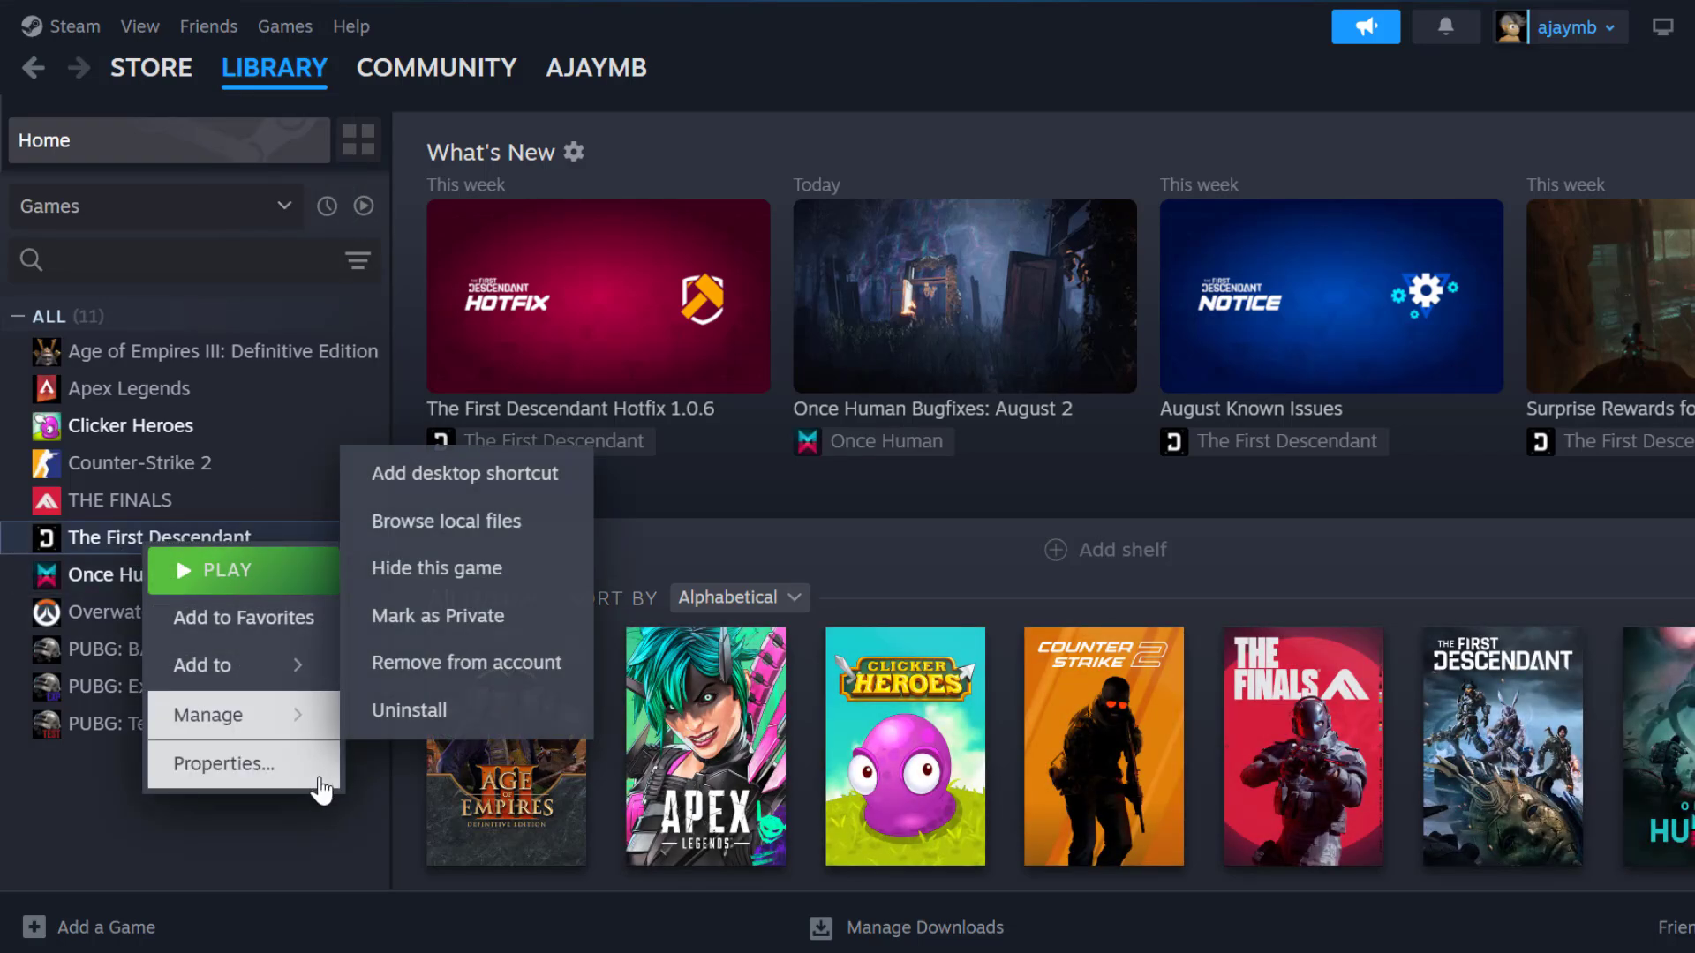
{"action": "left_click", "coordinate": [223, 762]}
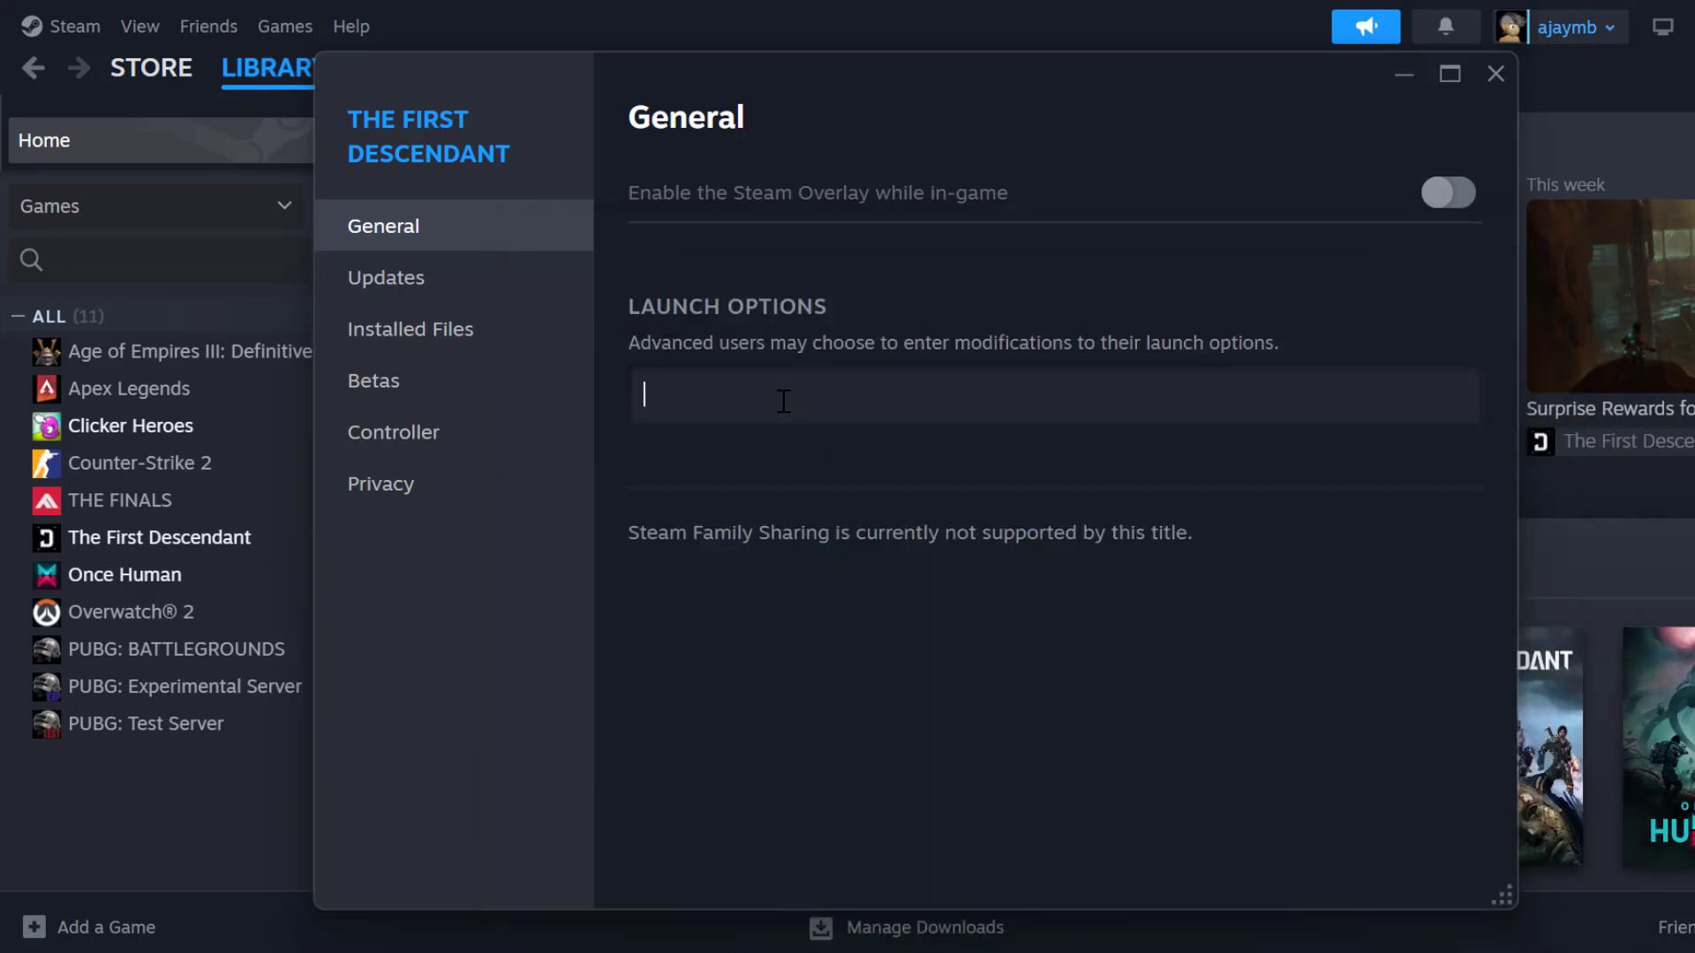
{"action": "type", "text": "+fps_max 60"}
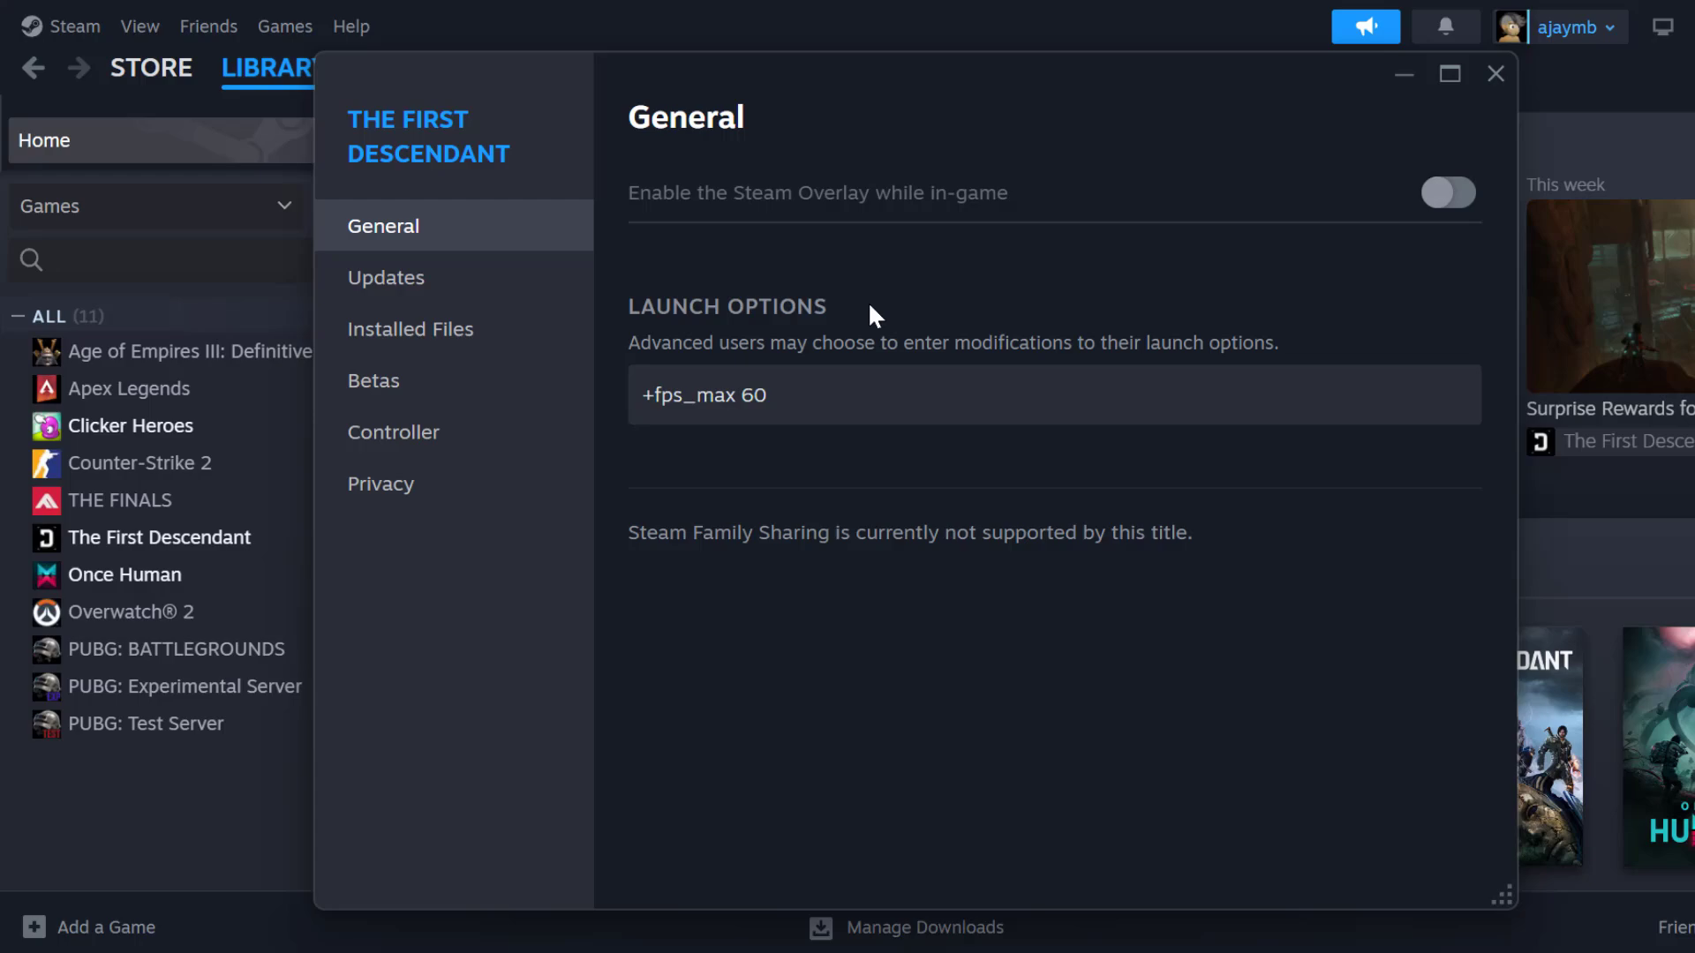
{"action": "left_click", "coordinate": [1496, 73]}
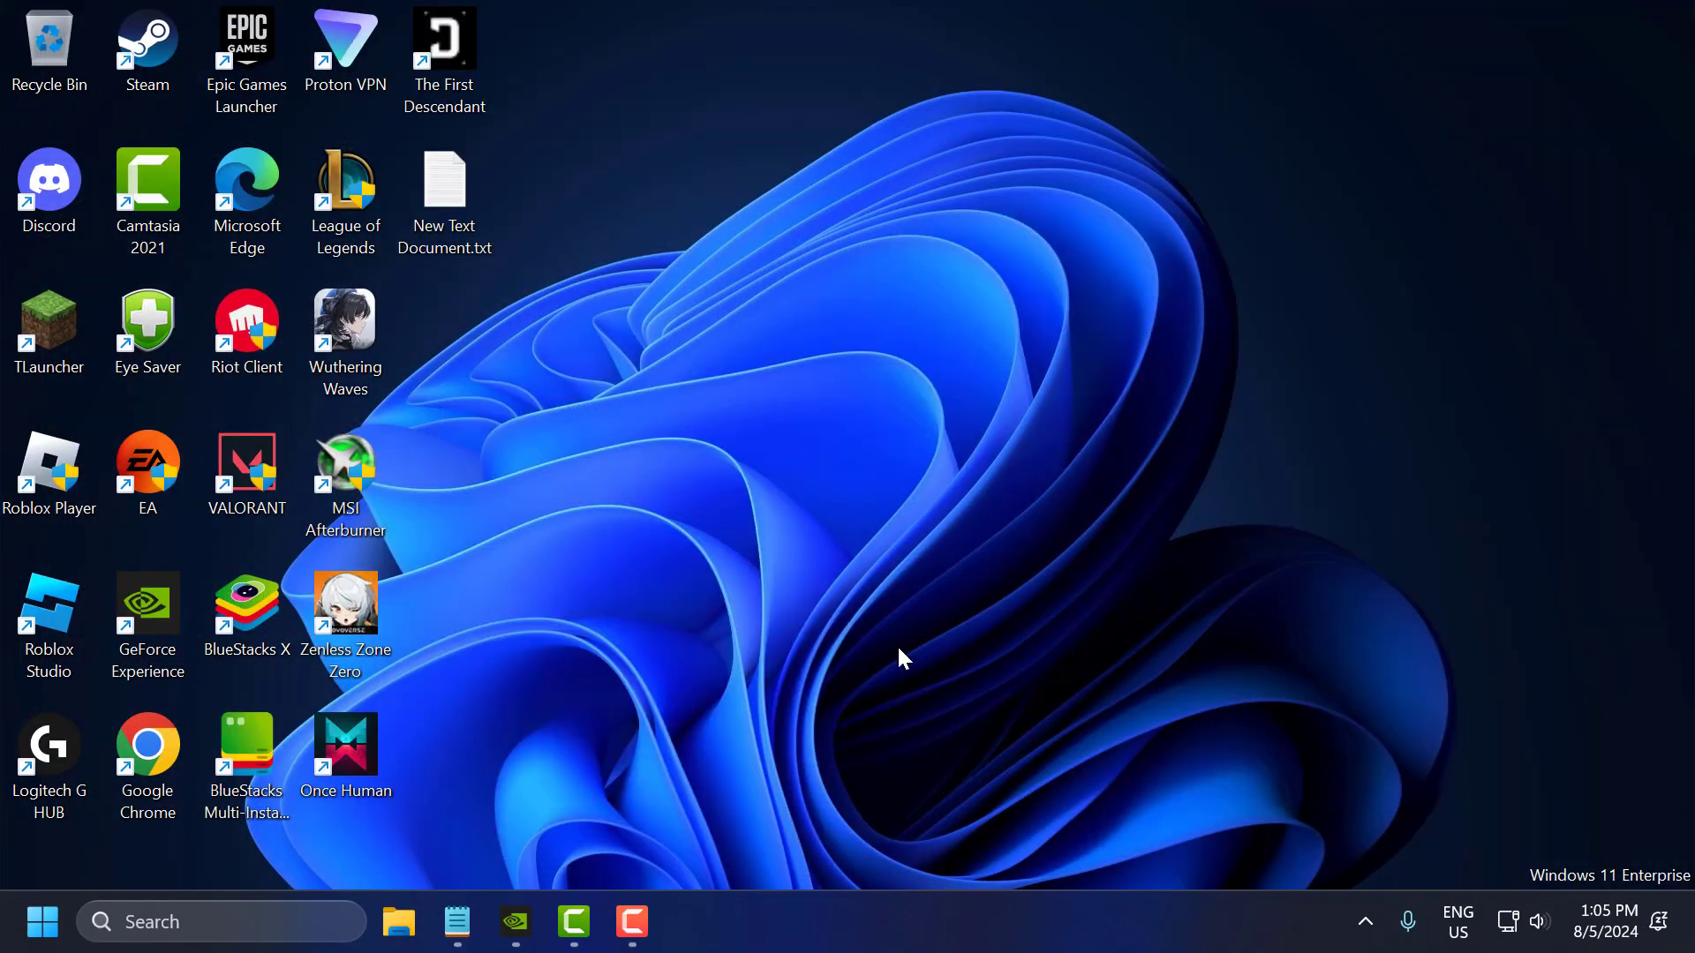
Step: Open Graphics settings via a 'gra' search and browse to add a desktop app
{"action": "left_click", "coordinate": [222, 921]}
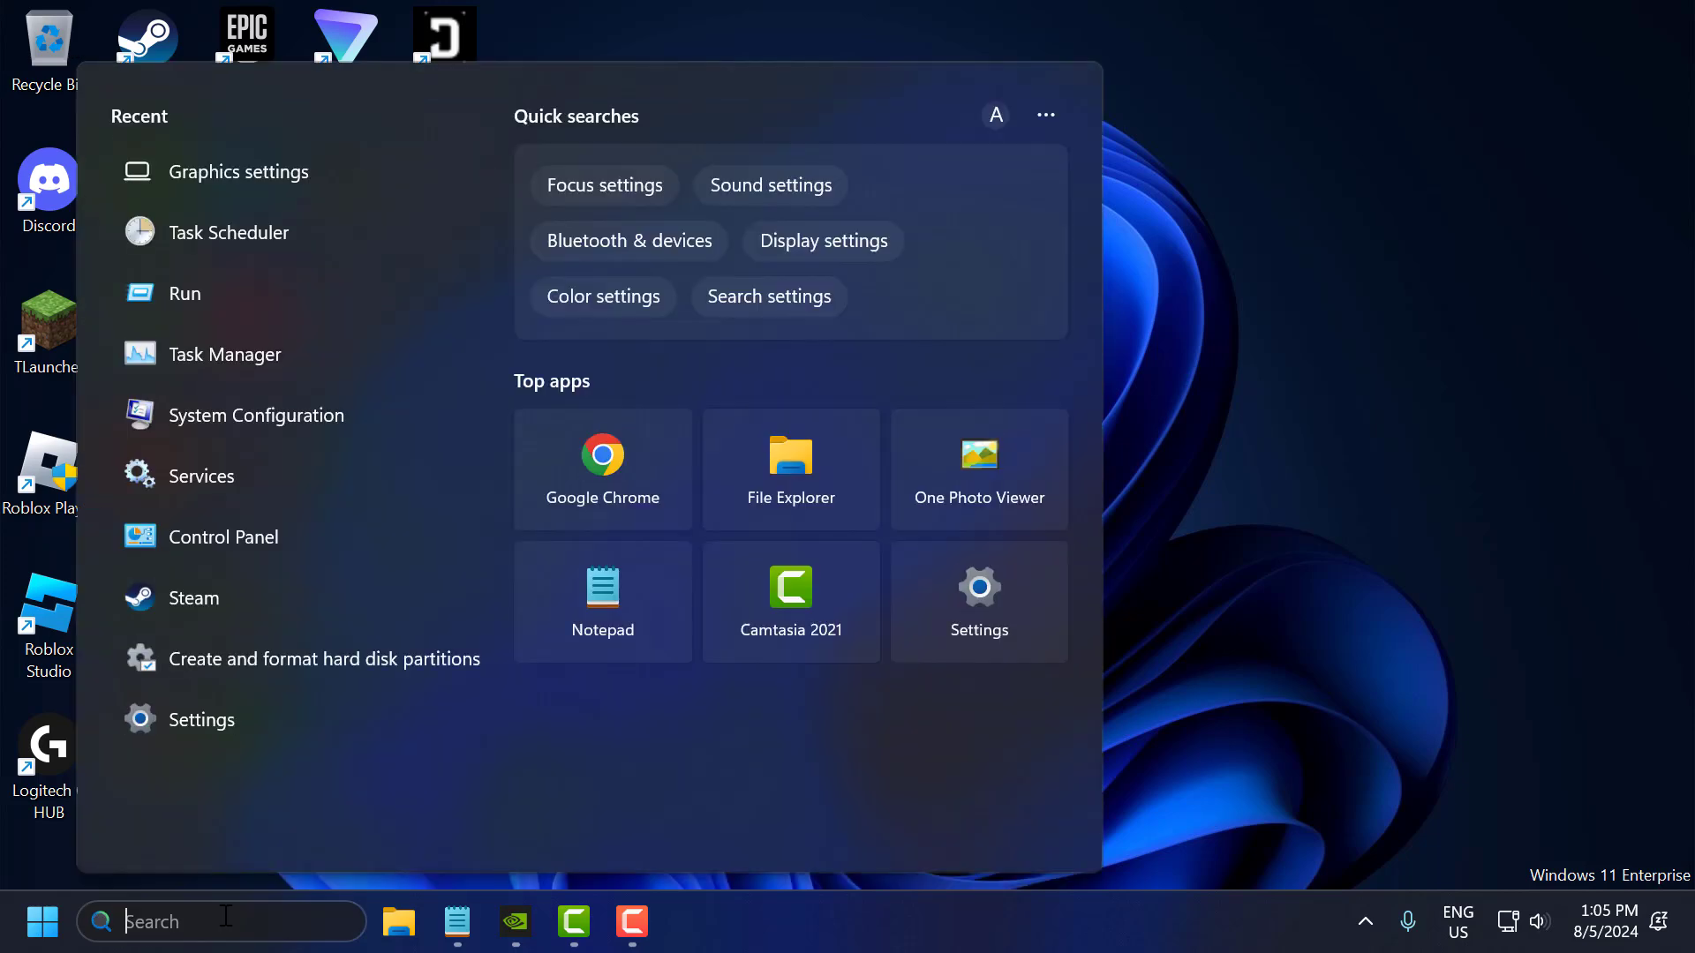
{"action": "type", "text": "gra"}
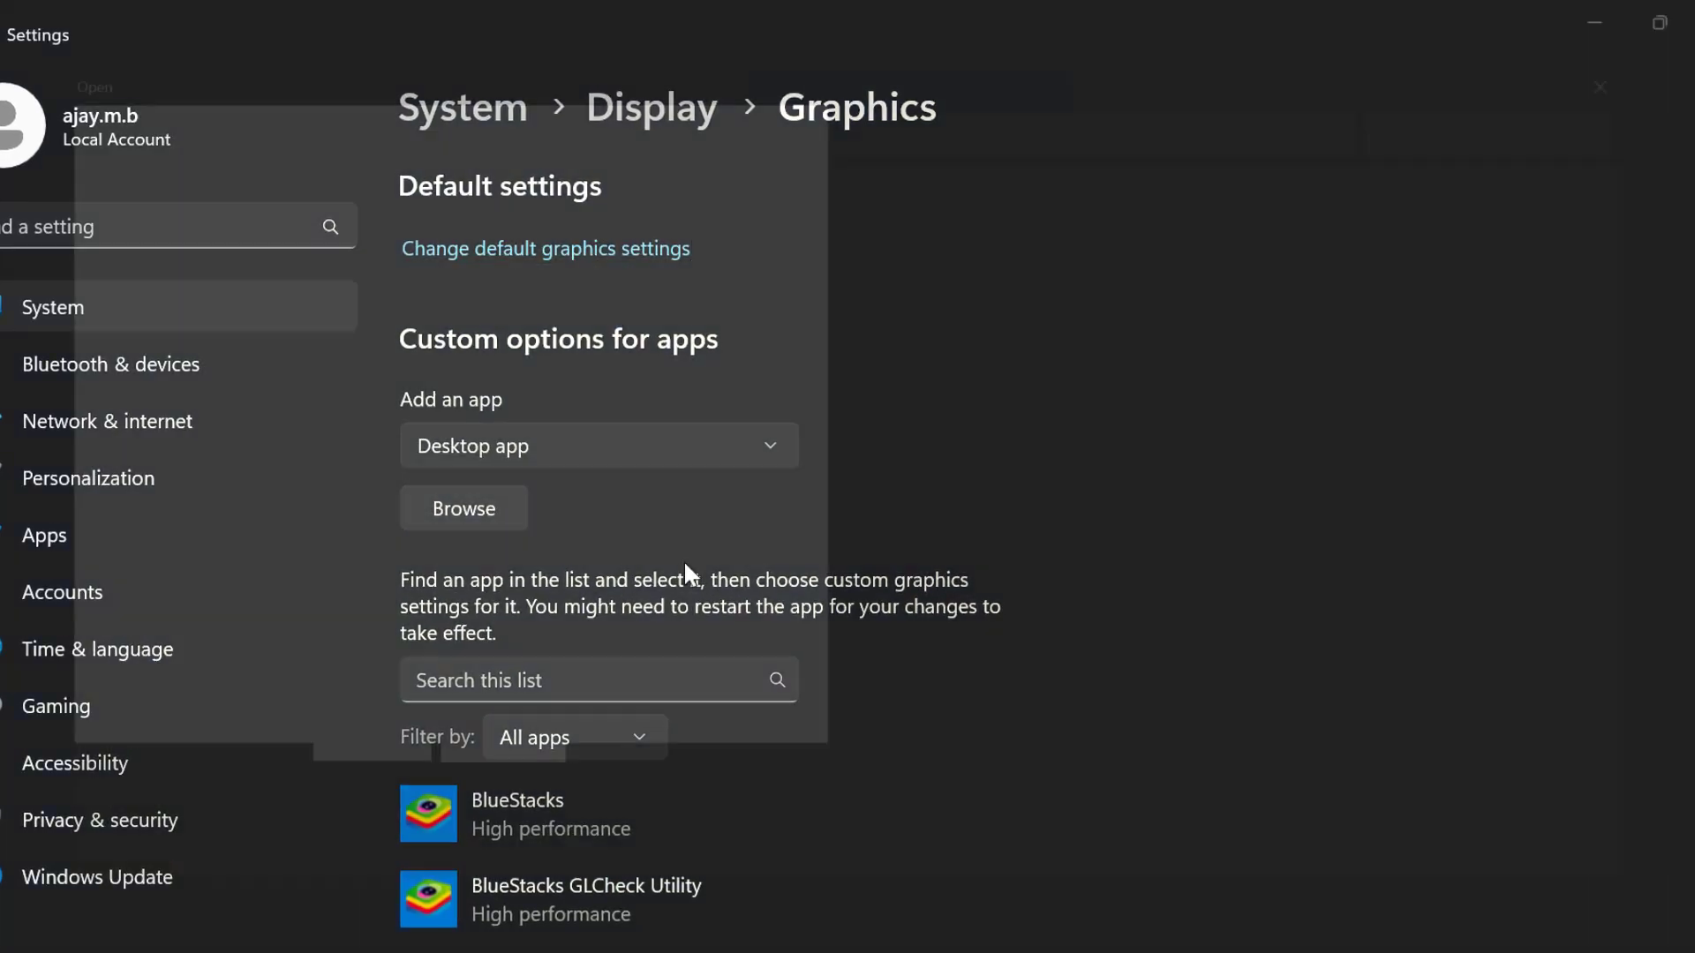
{"action": "left_click", "coordinate": [463, 508]}
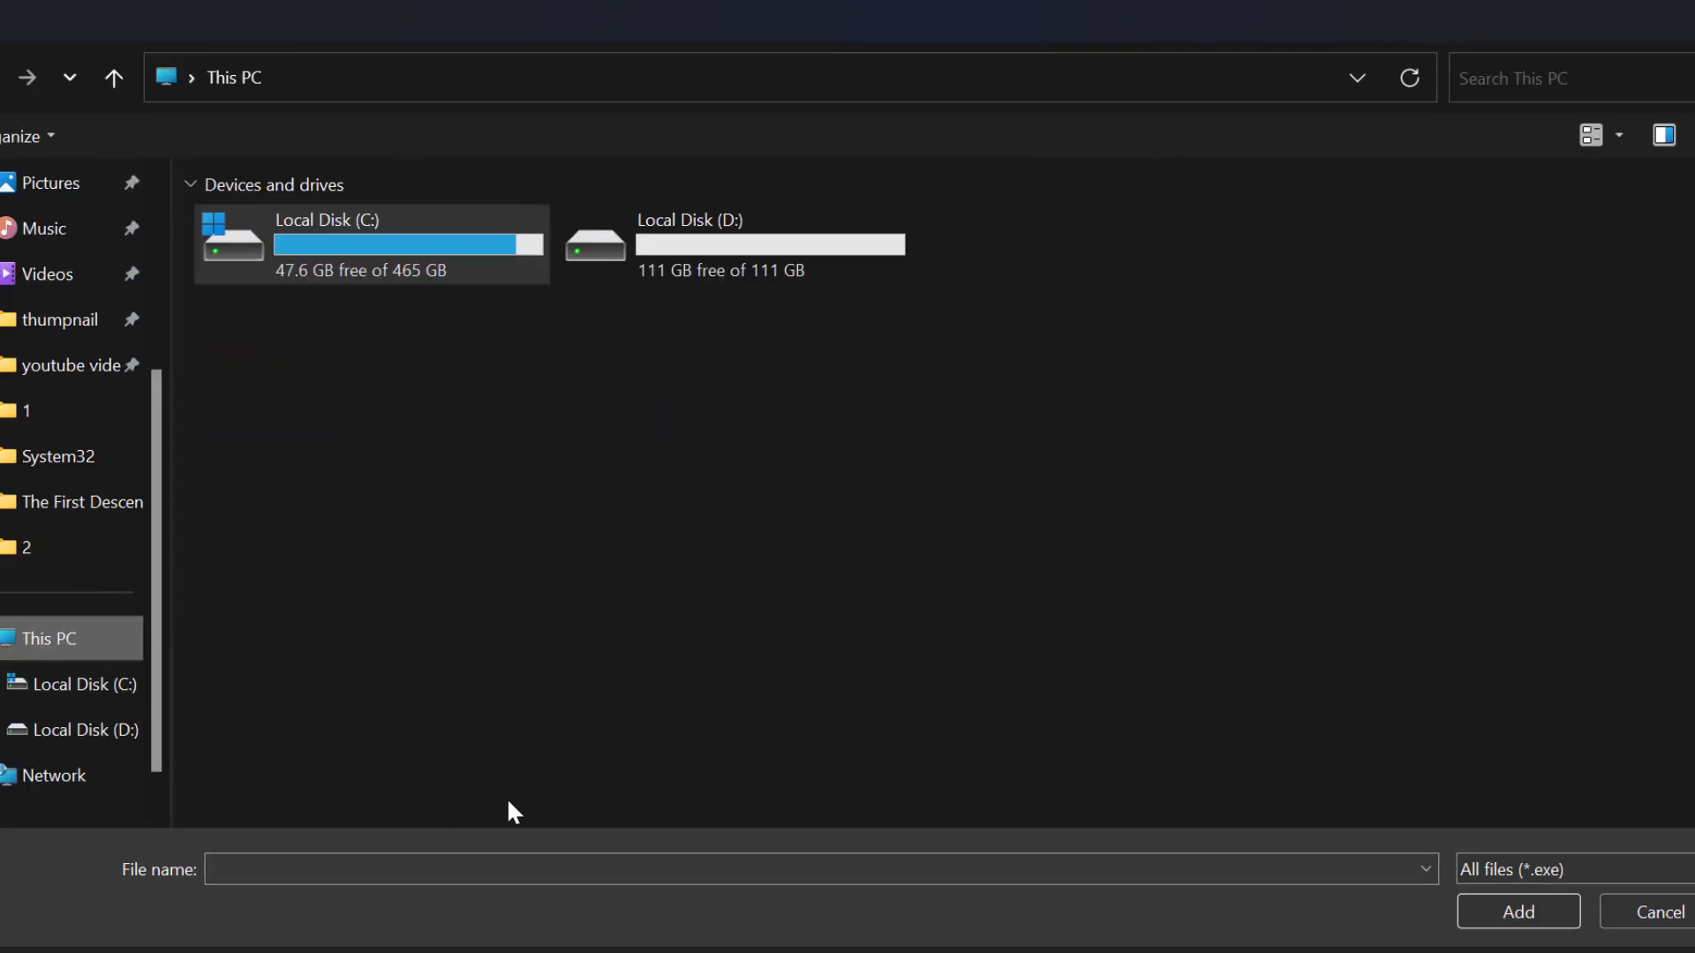
Step: Add TheFirstDescendant.exe from Steam\steamapps\common\The First Descendant to the graphics app list
{"action": "double_click", "coordinate": [367, 243]}
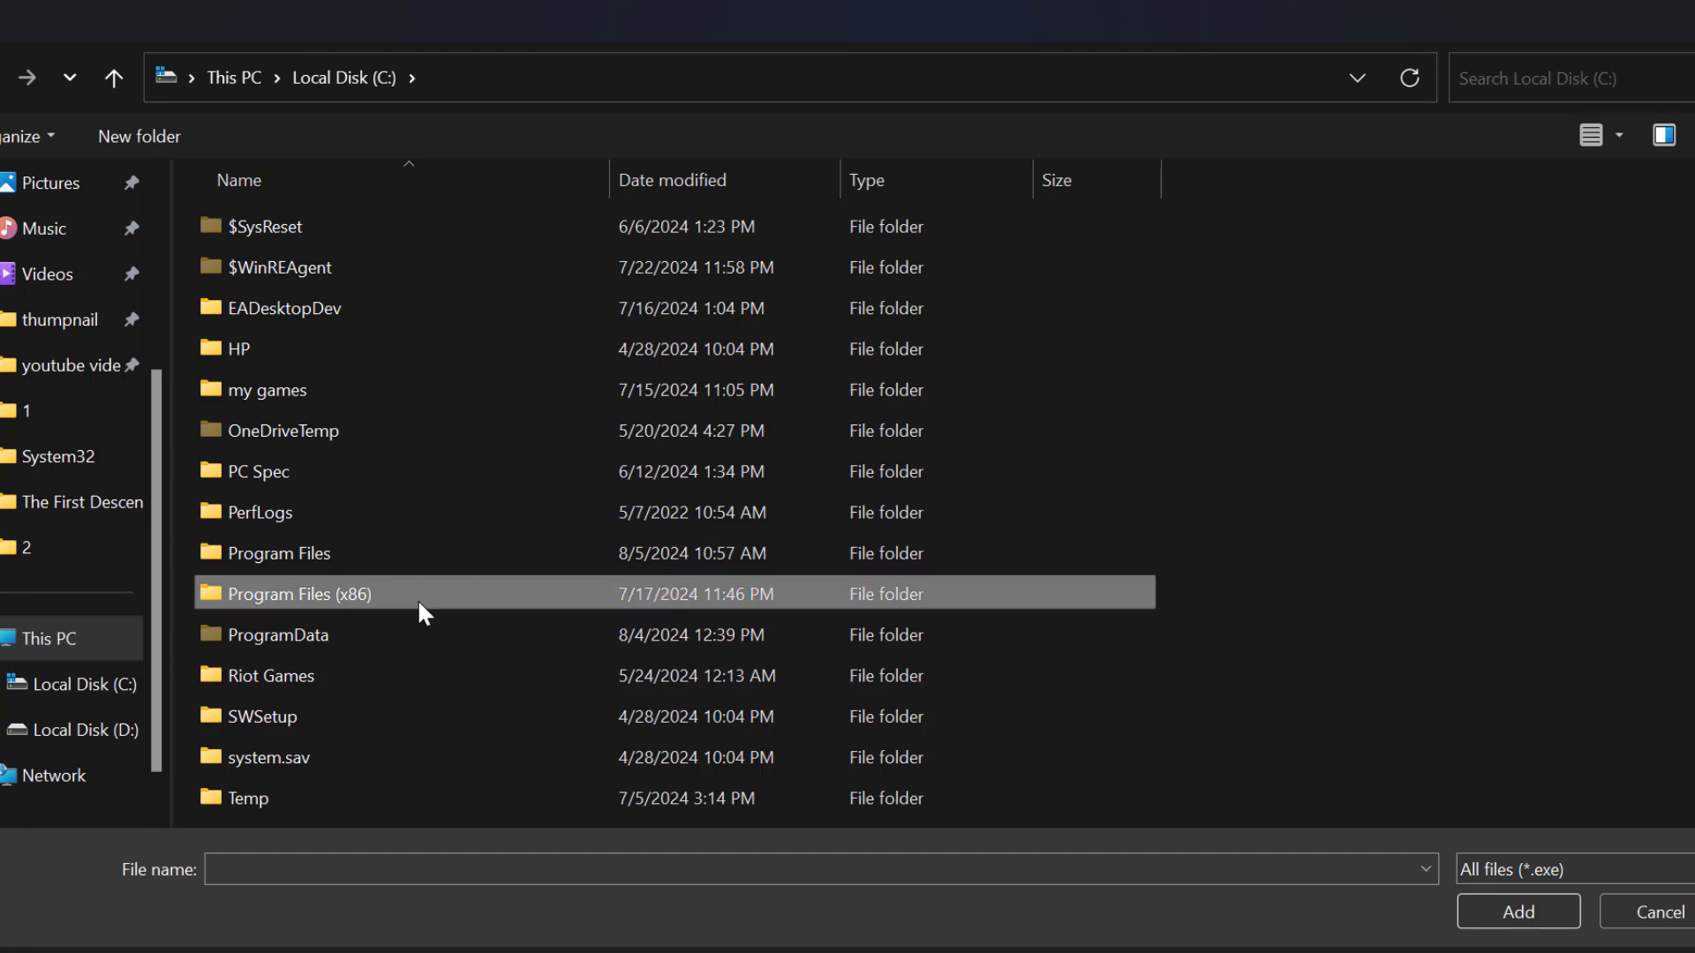
{"action": "double_click", "coordinate": [294, 593]}
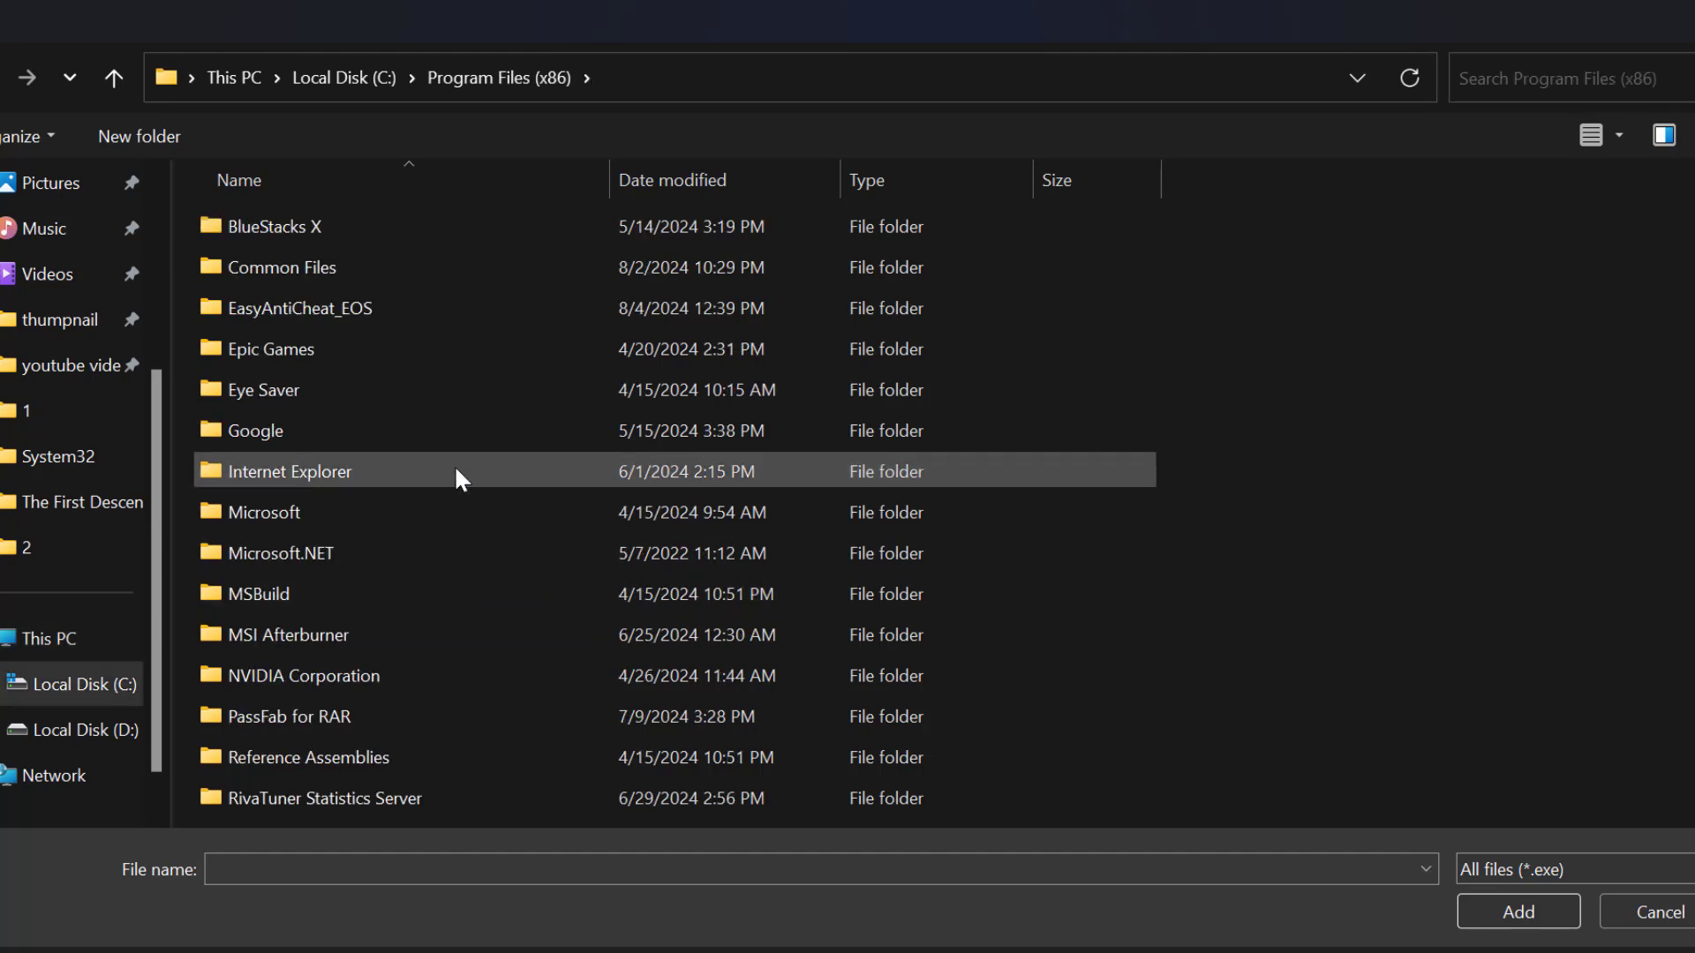
{"action": "scroll", "scroll_direction": "down", "scroll_amount": 3}
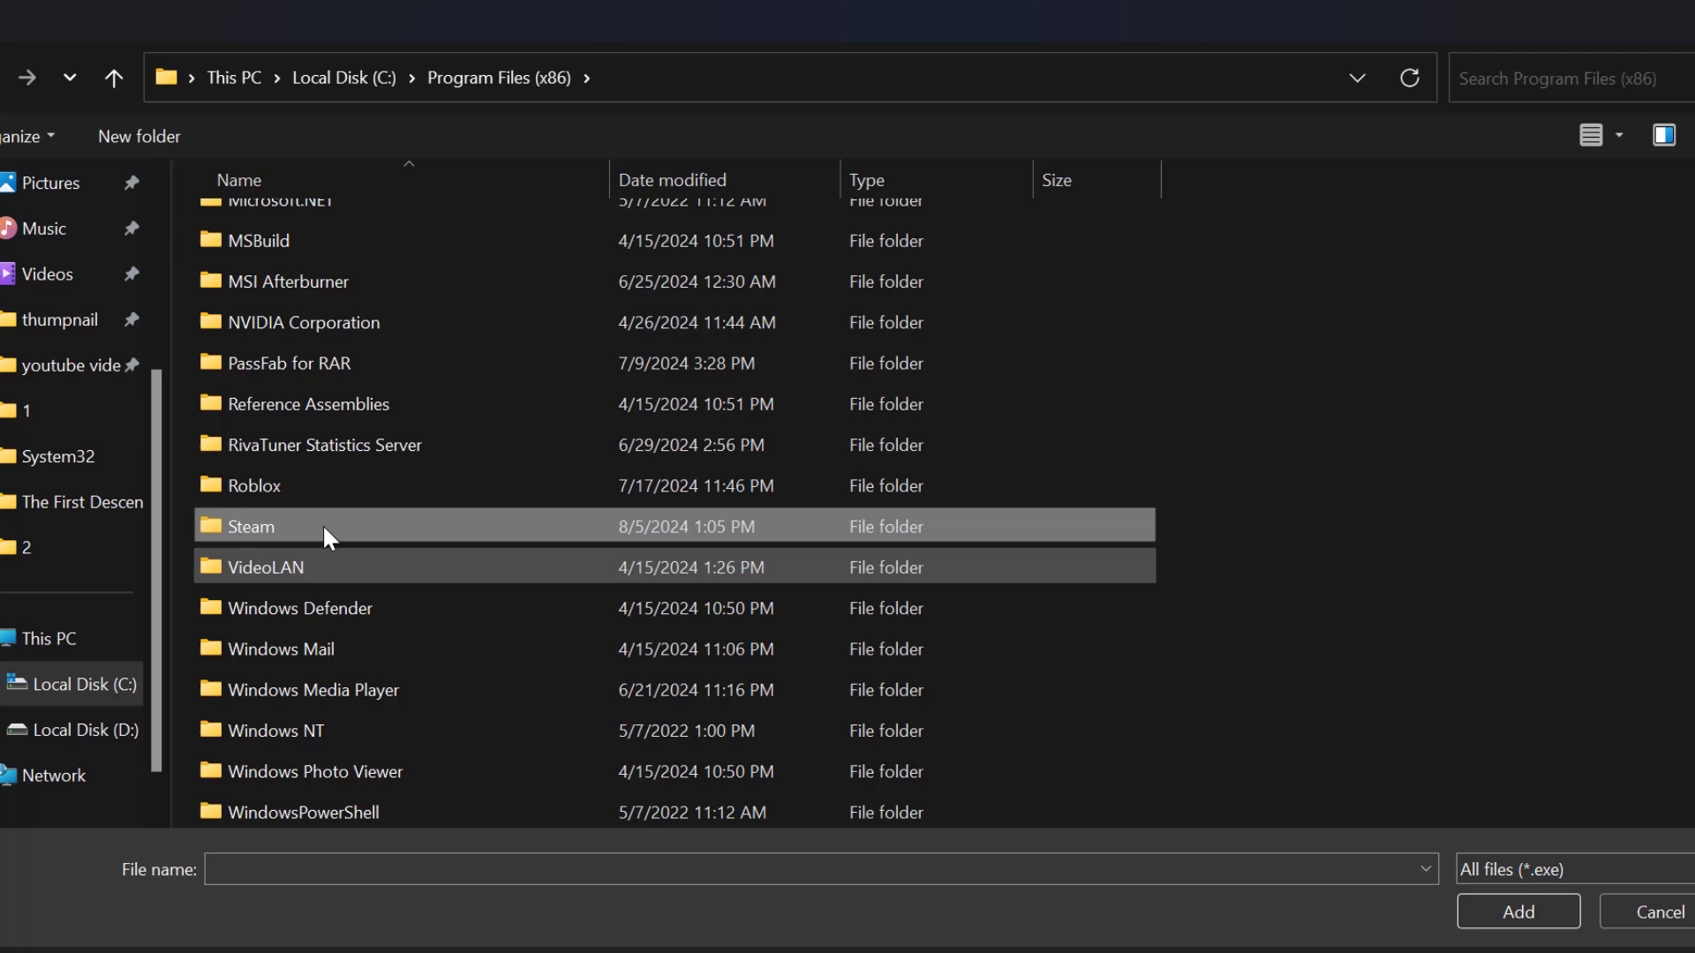
{"action": "double_click", "coordinate": [260, 526]}
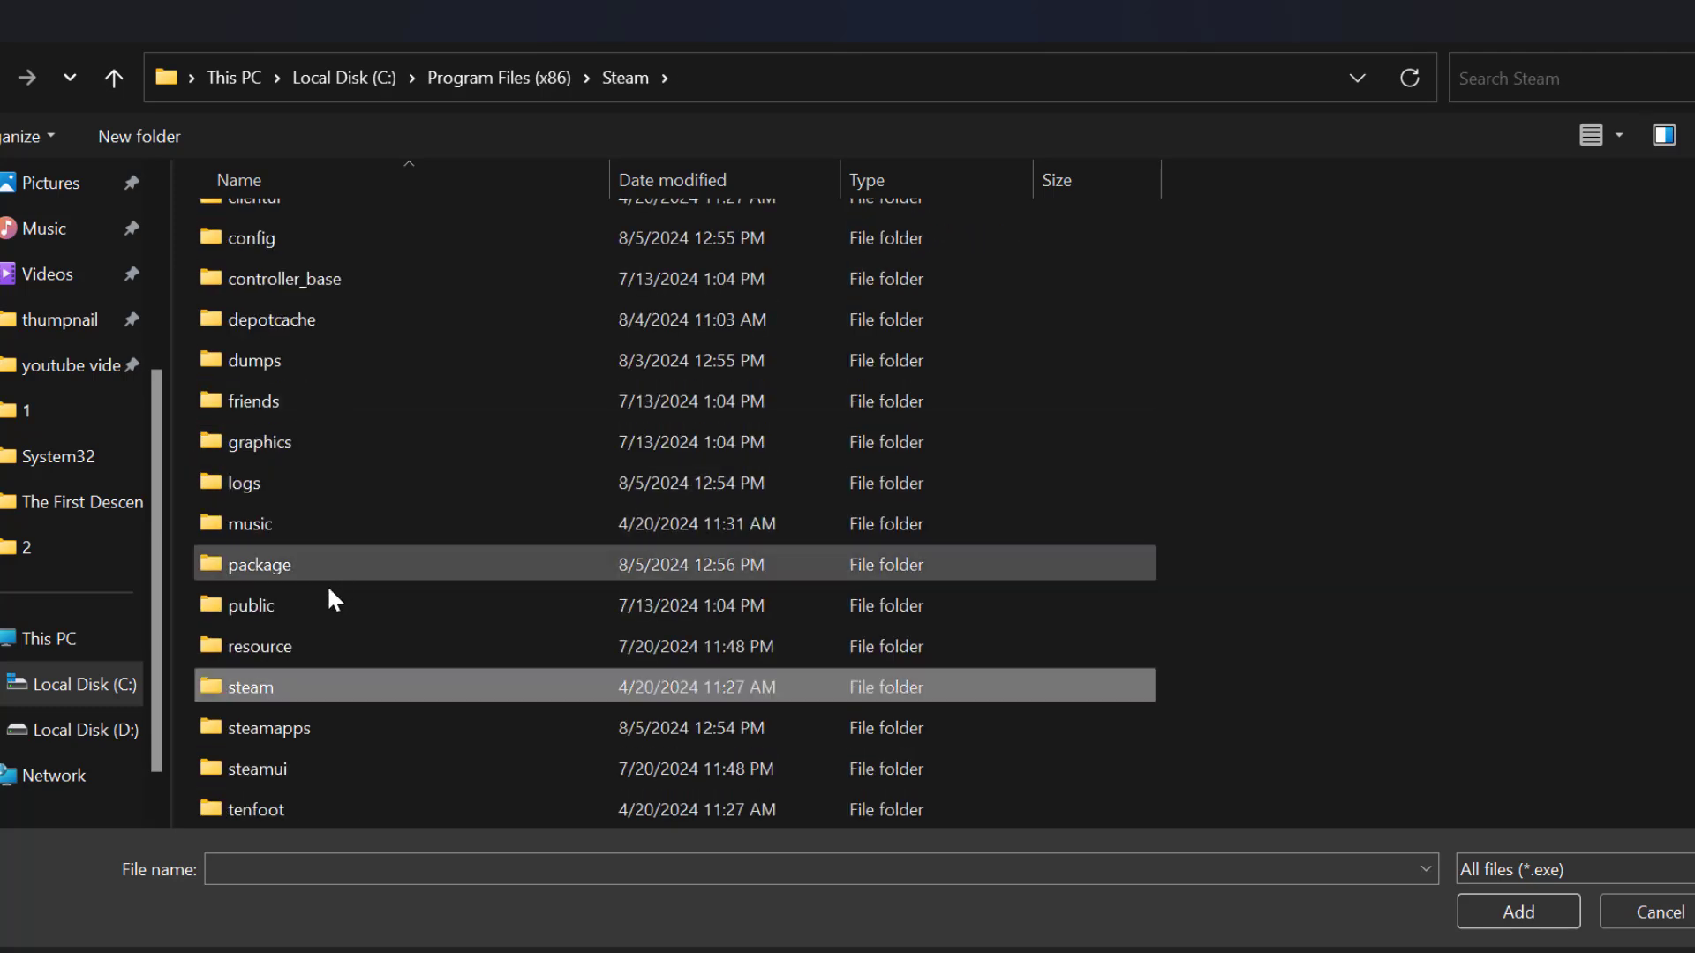
{"action": "double_click", "coordinate": [269, 727]}
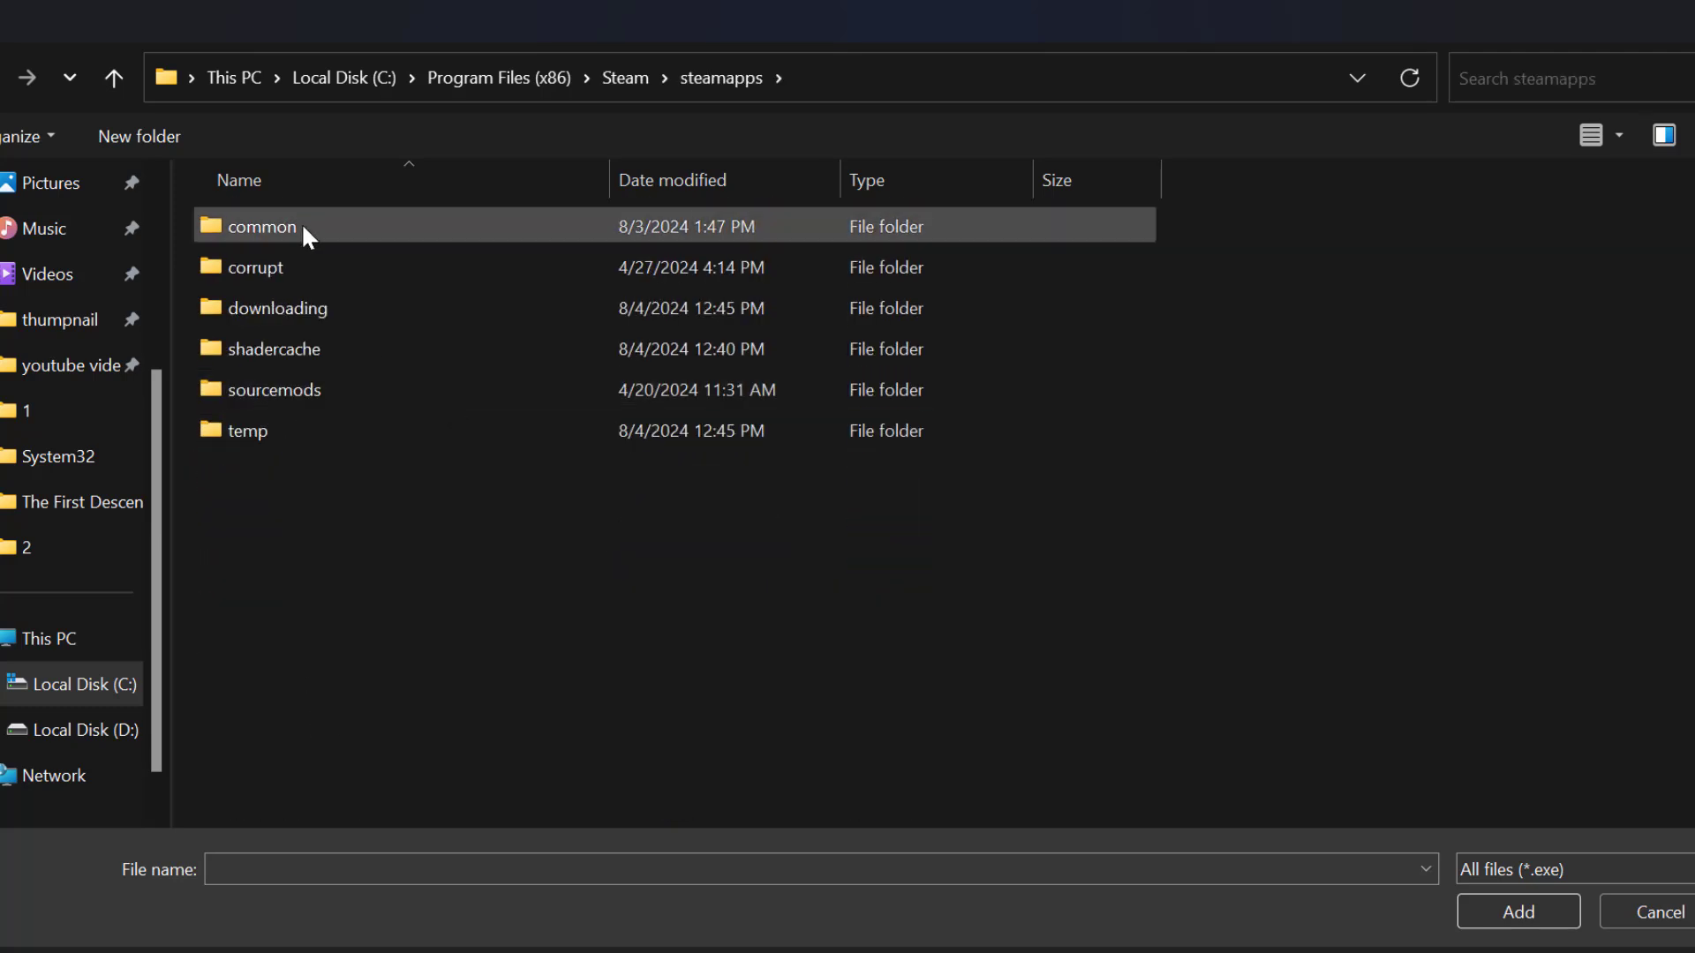
{"action": "double_click", "coordinate": [259, 226]}
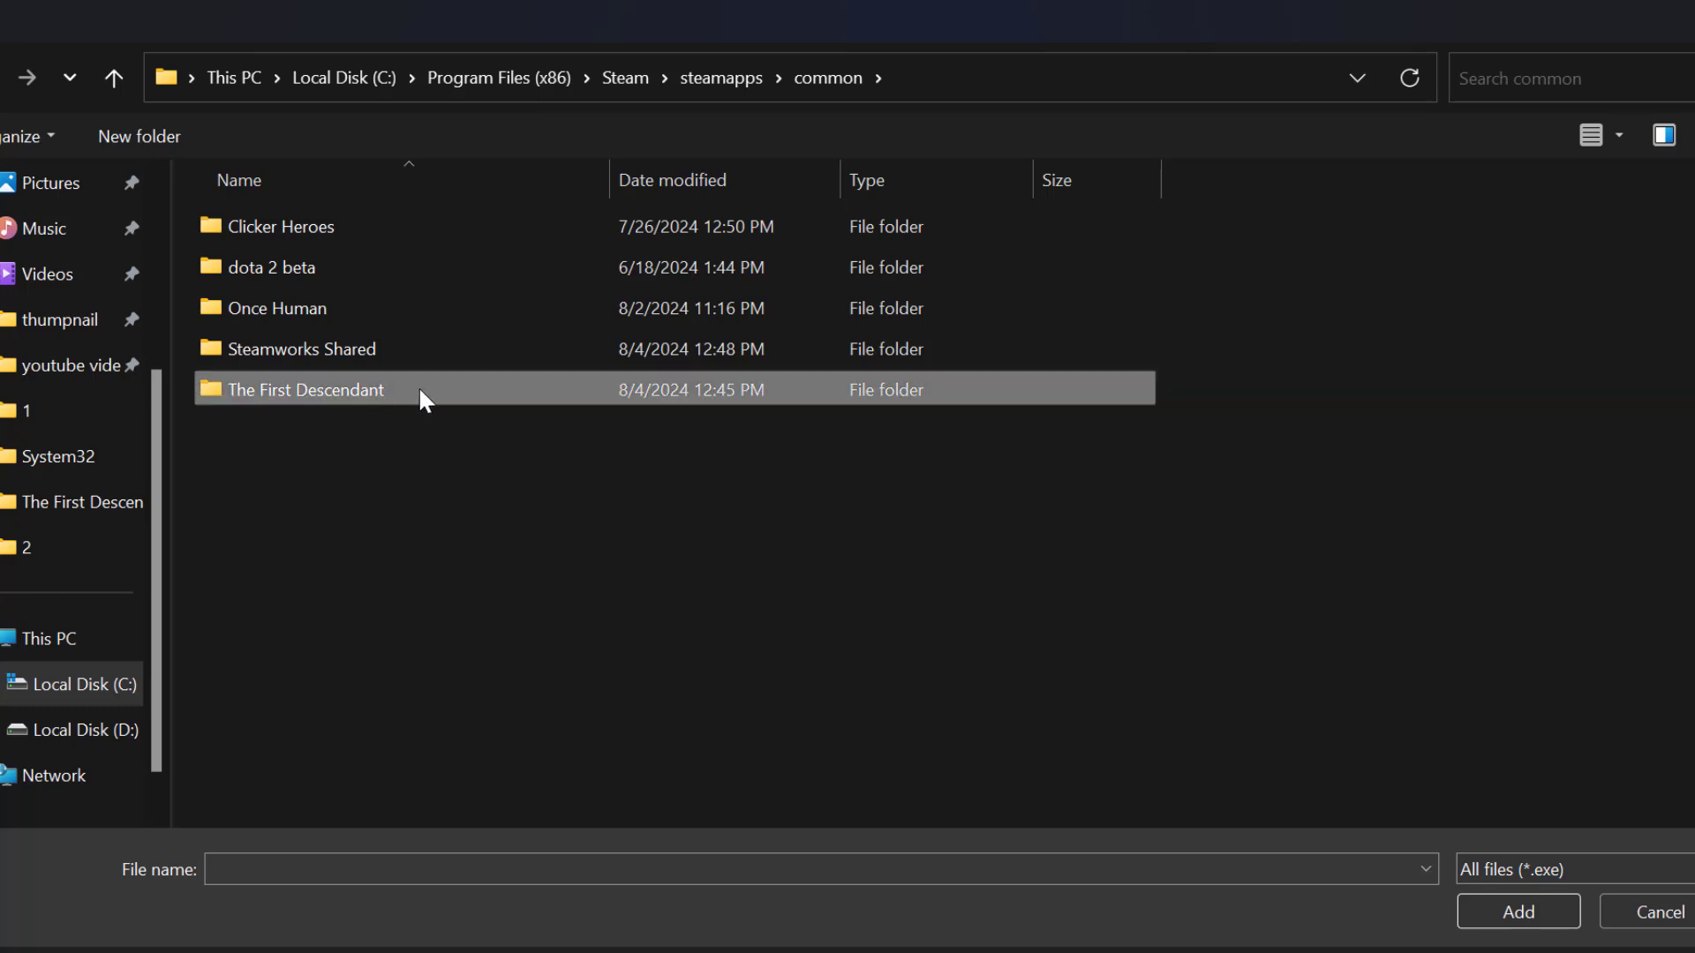
{"action": "double_click", "coordinate": [306, 389]}
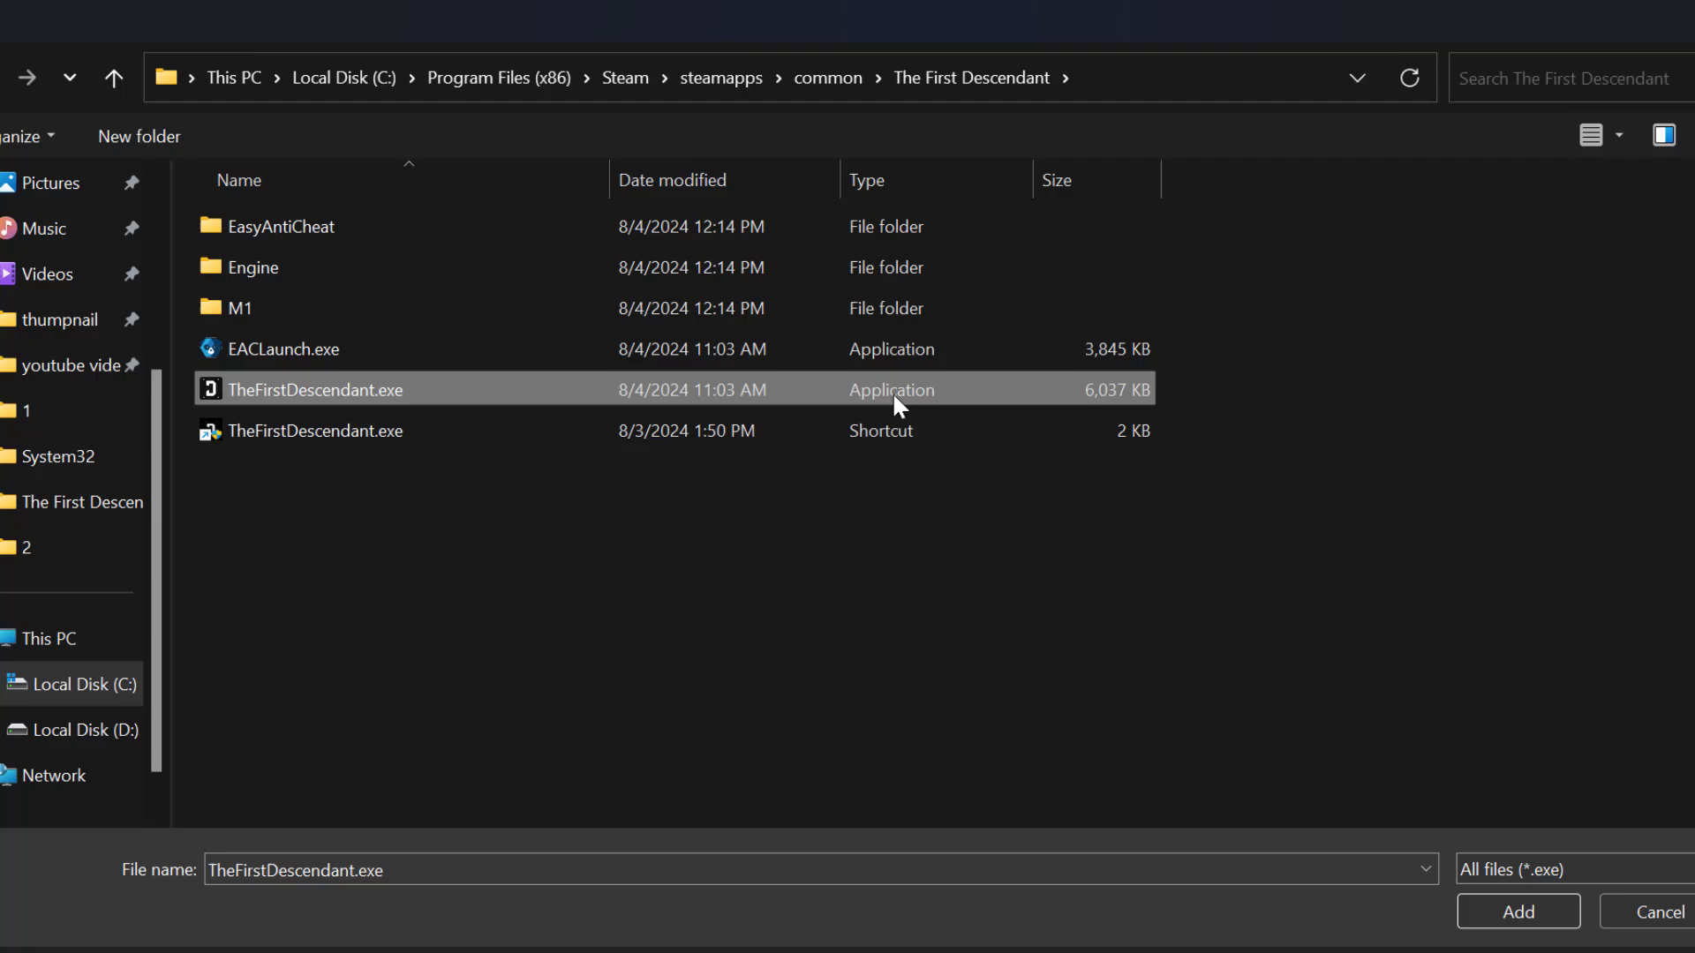
{"action": "left_click", "coordinate": [1517, 911]}
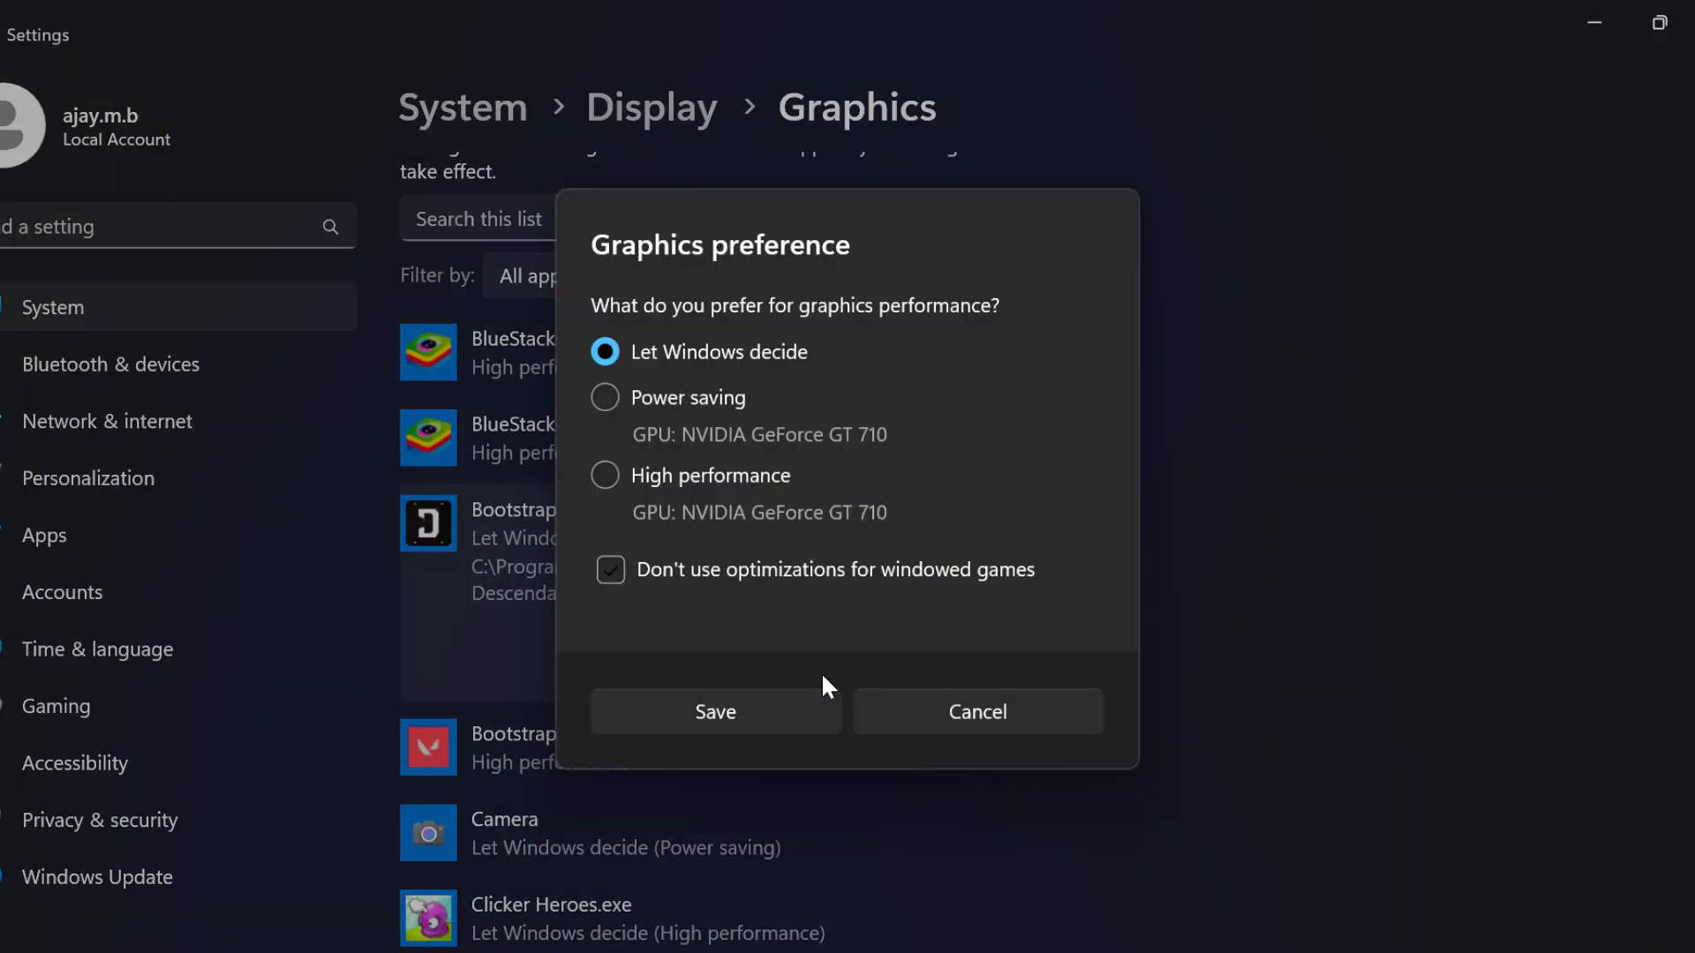
Step: Set The First Descendant's graphics preference to High performance and close Settings
{"action": "left_click", "coordinate": [606, 476]}
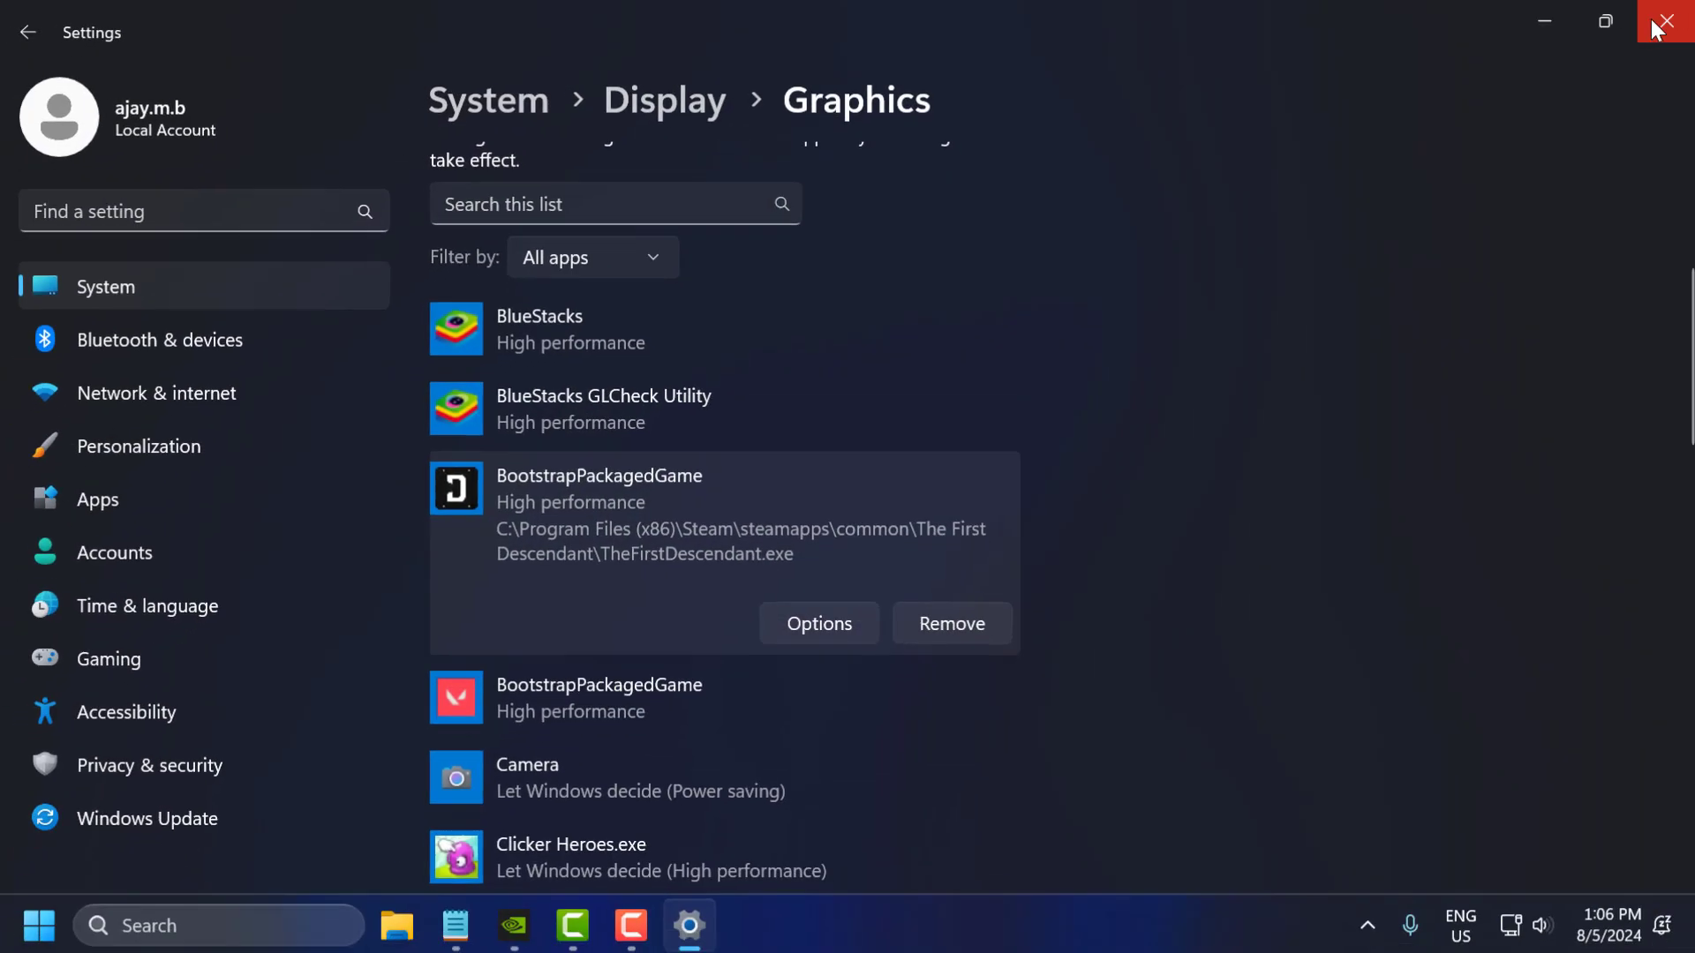
{"action": "left_click", "coordinate": [1667, 21]}
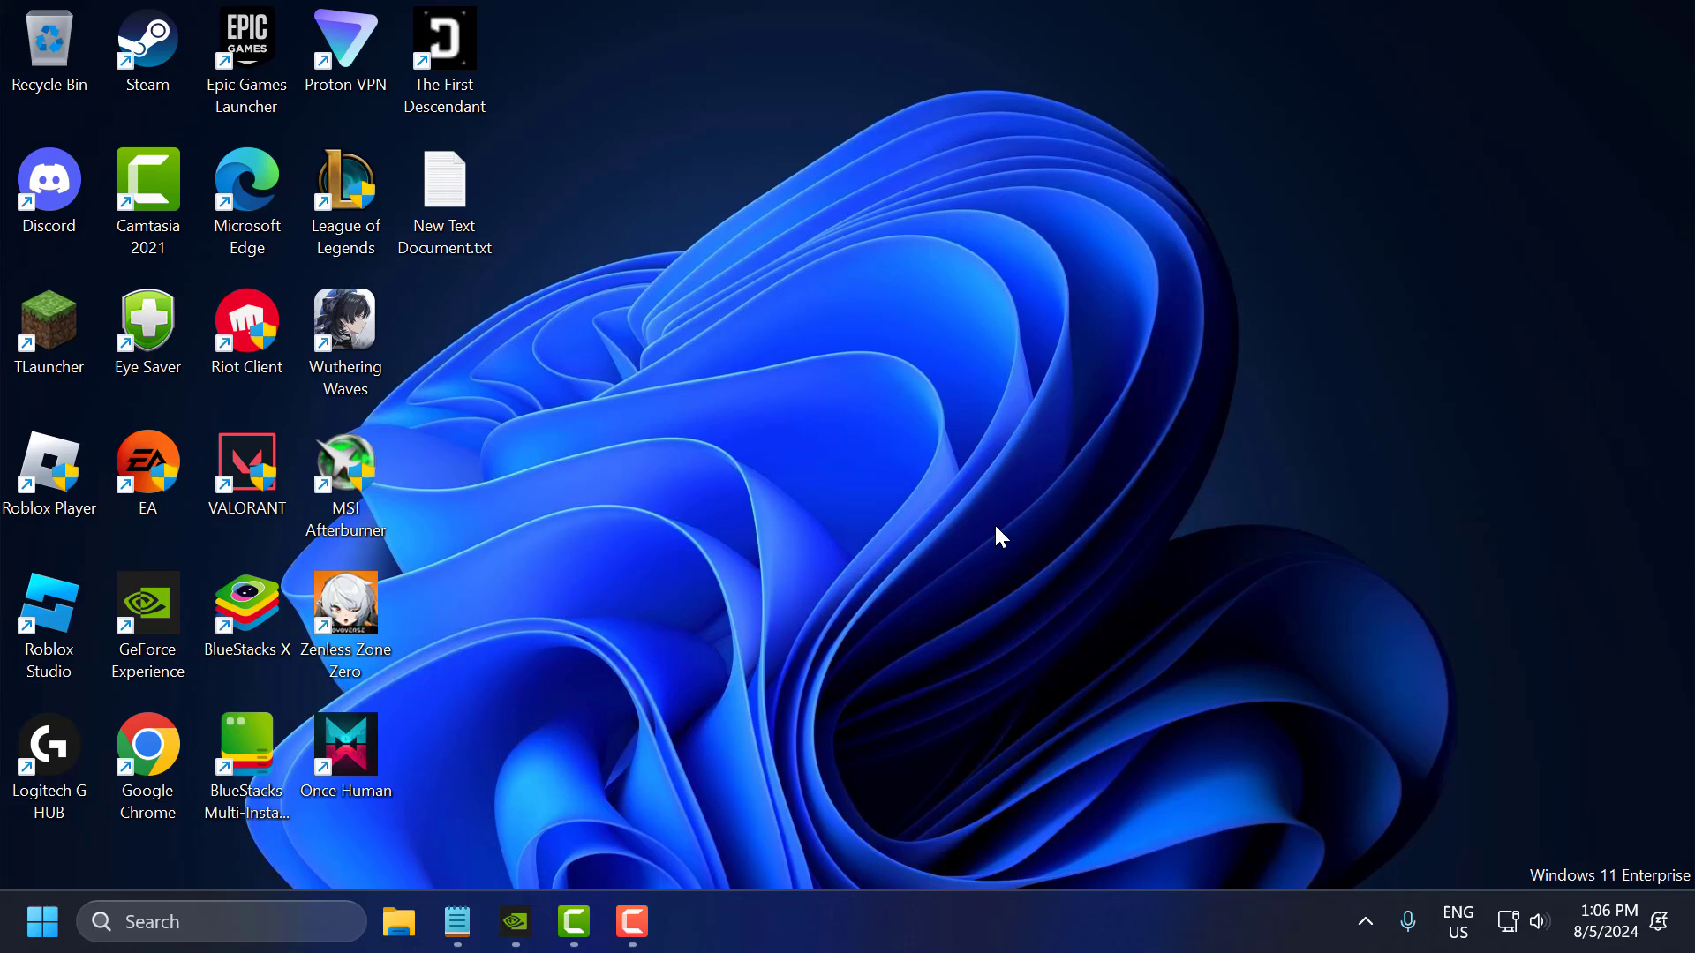
{"action": "mouse_move", "coordinate": [997, 557]}
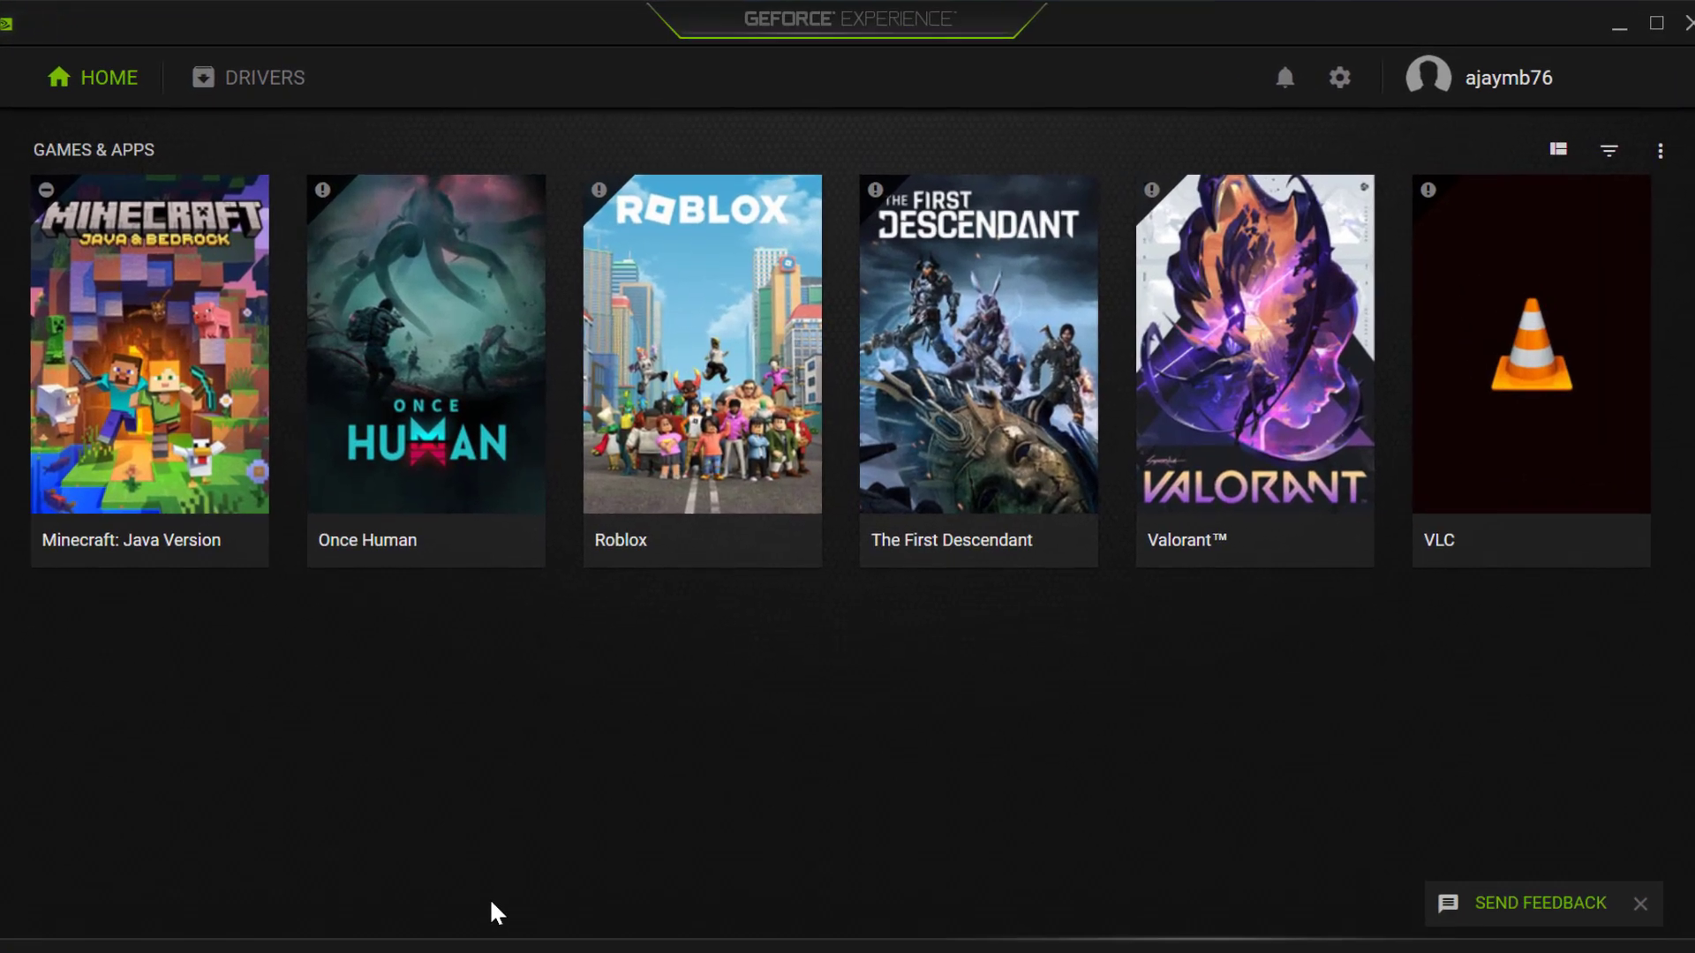
{"action": "mouse_move", "coordinate": [530, 895]}
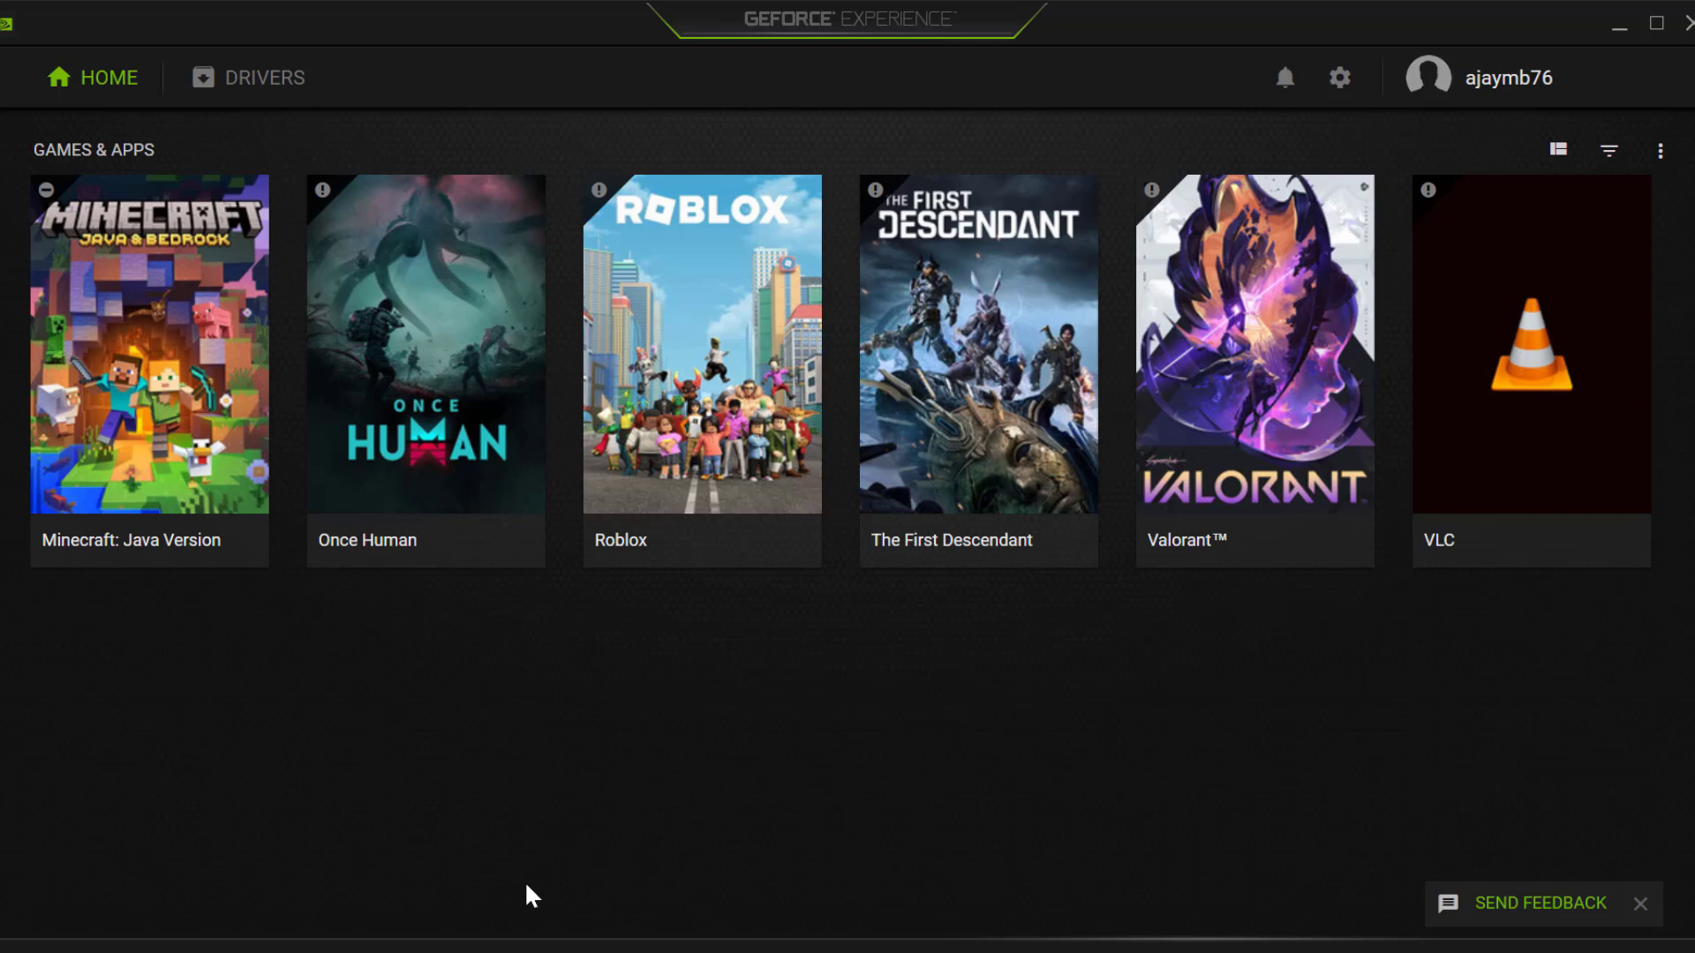
{"action": "mouse_move", "coordinate": [786, 799]}
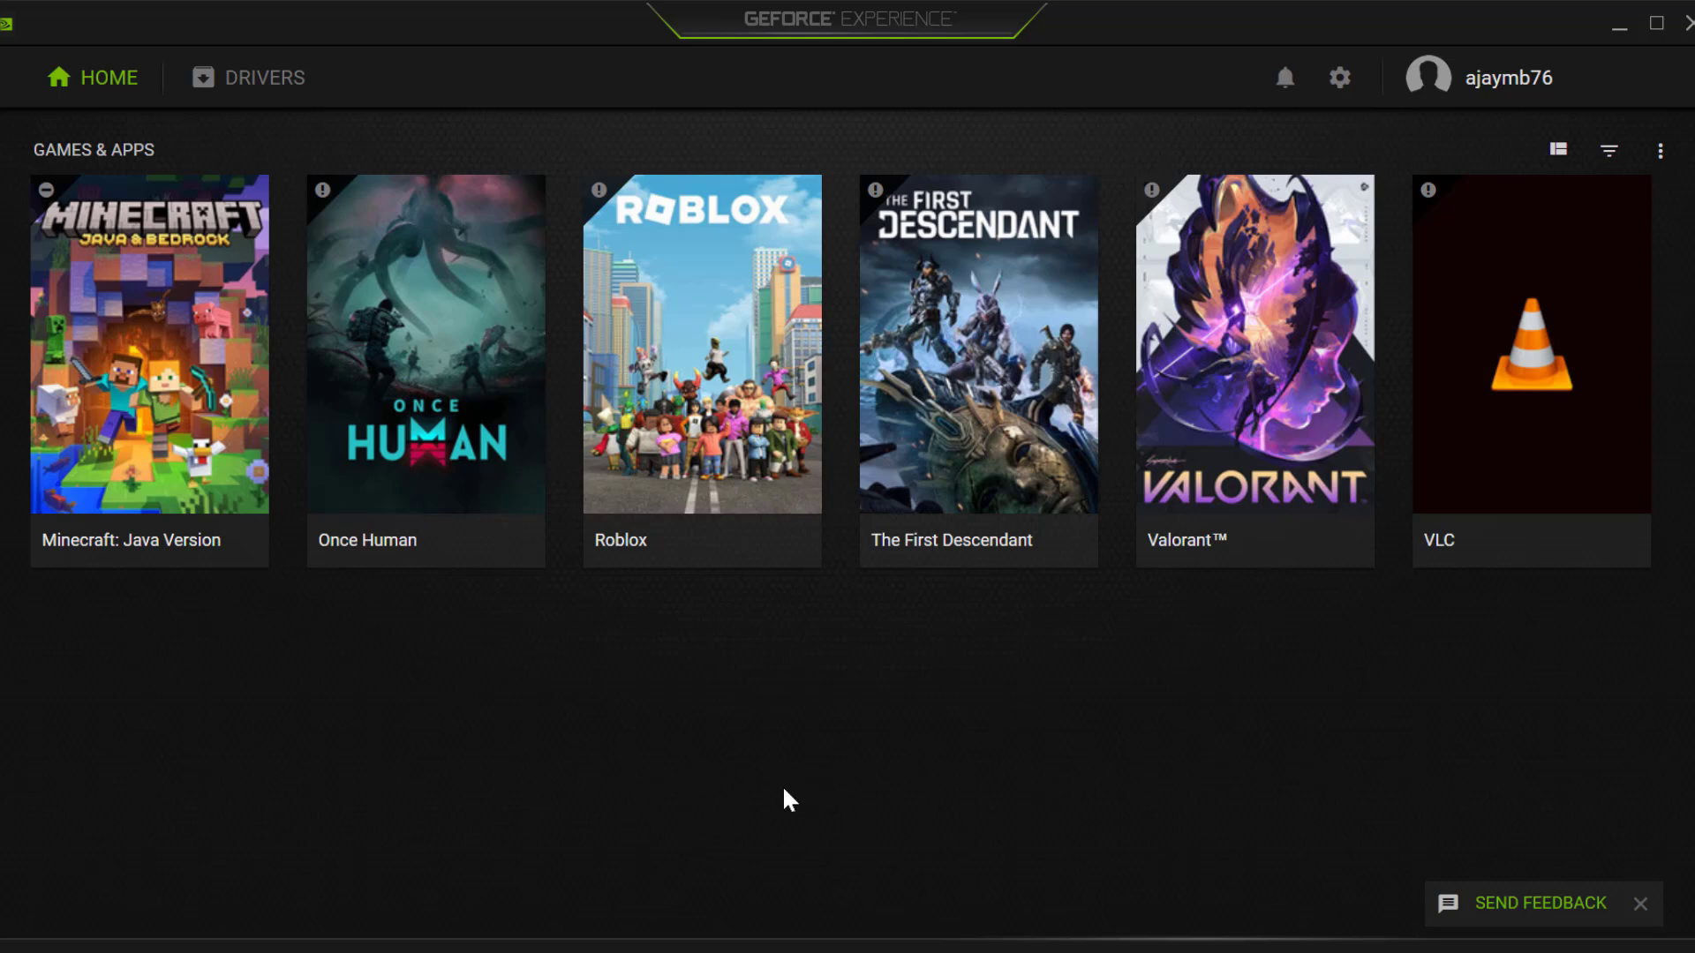
{"action": "mouse_move", "coordinate": [256, 73]}
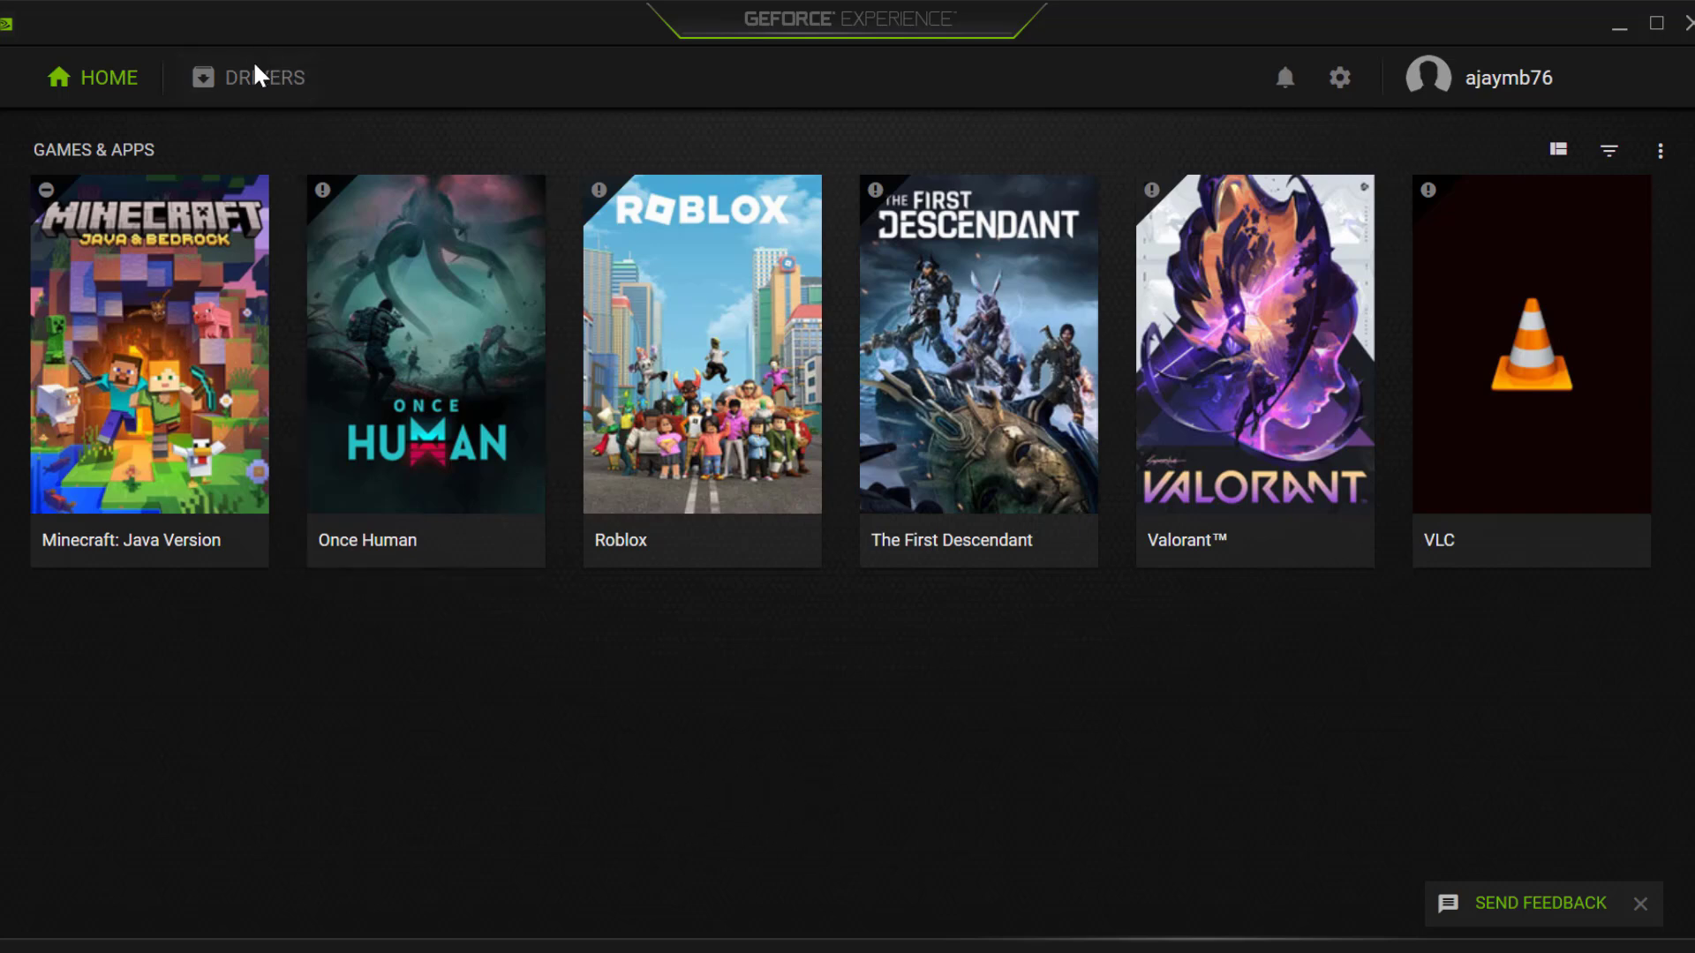
Step: Confirm on the Drivers tab the latest Game Ready driver is installed, then close GeForce Experience
{"action": "left_click", "coordinate": [268, 77]}
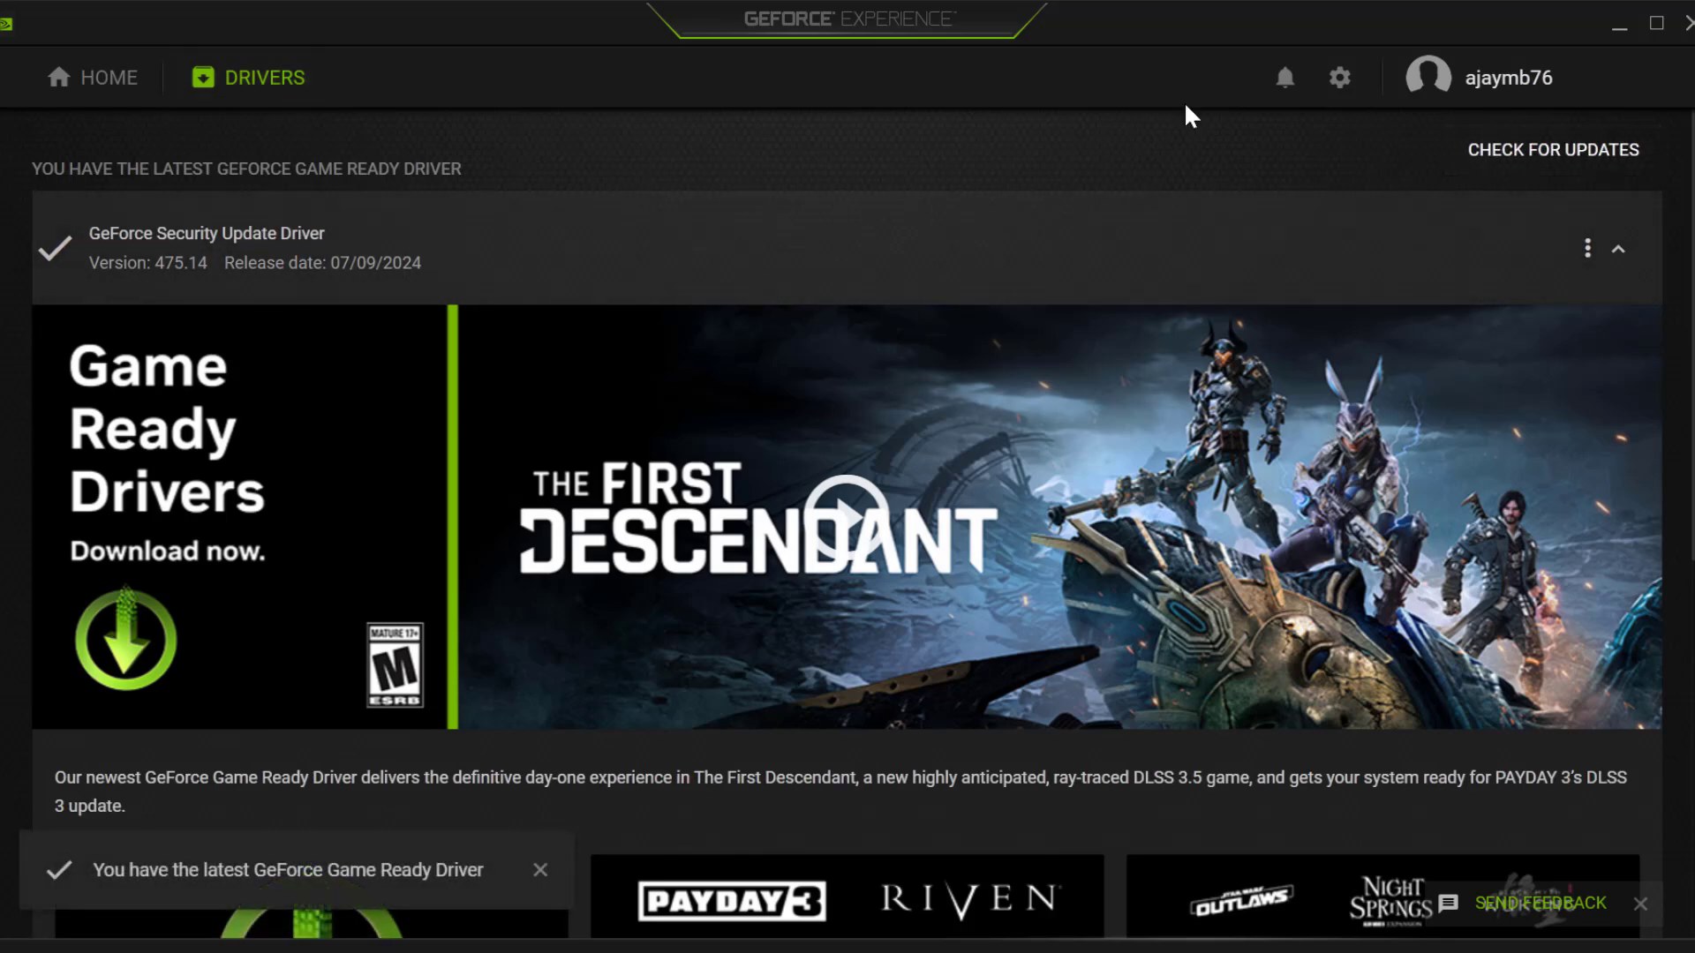
{"action": "mouse_move", "coordinate": [1392, 273]}
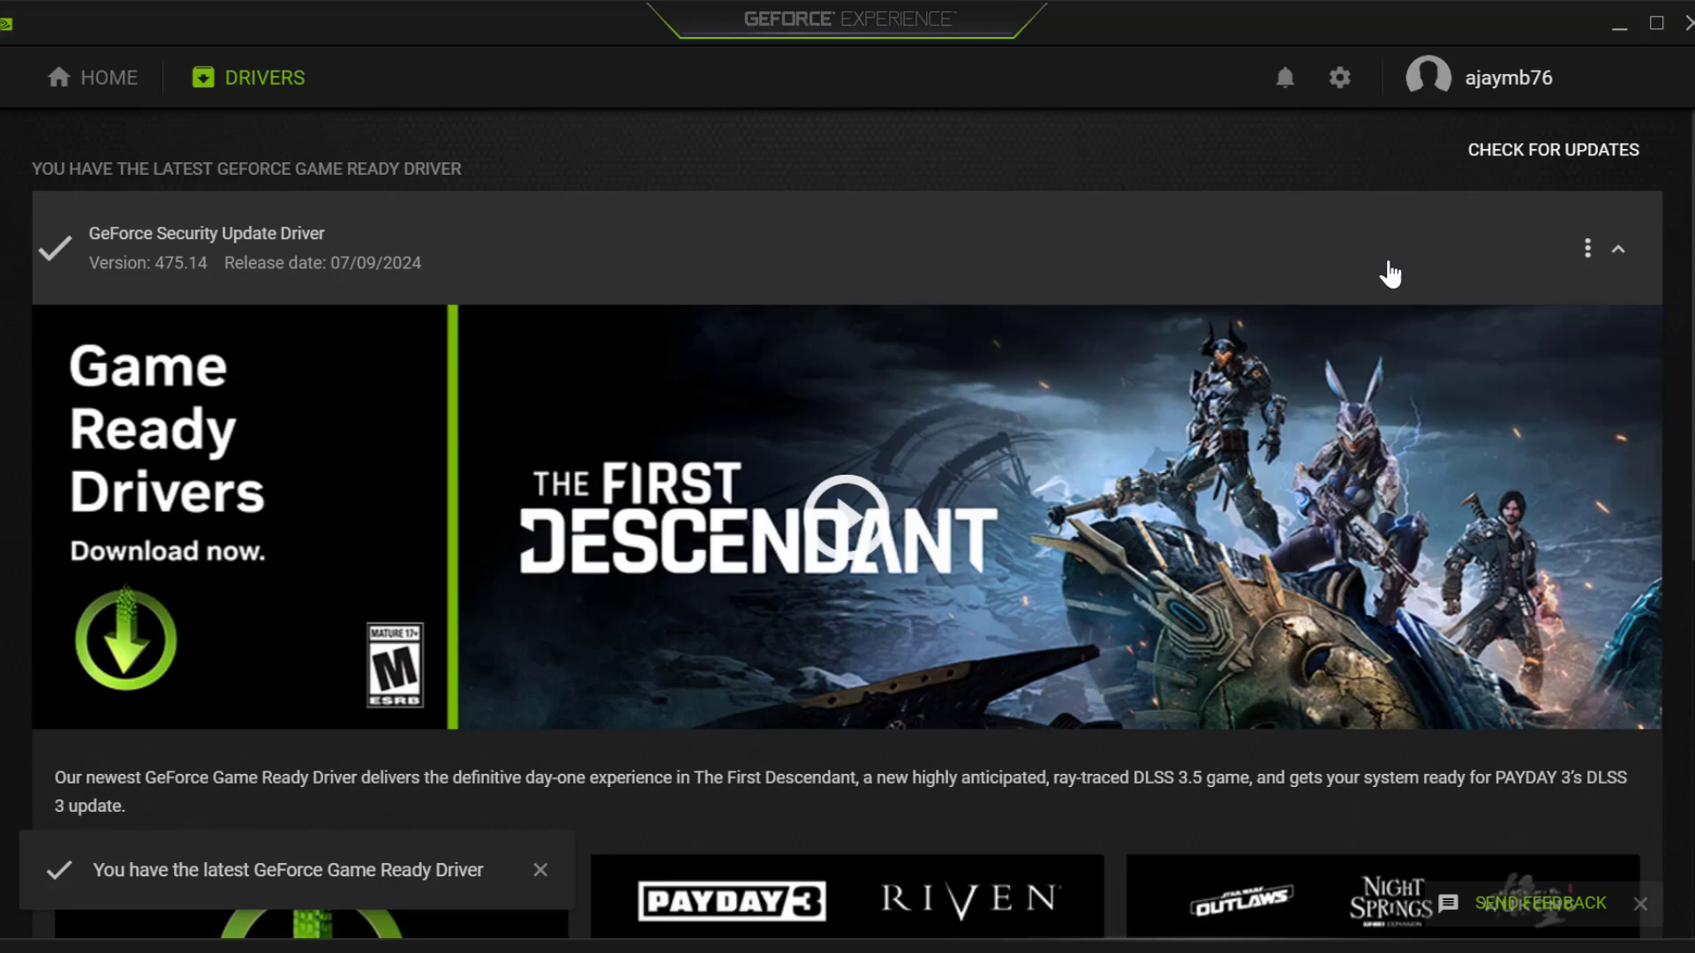
{"action": "mouse_move", "coordinate": [1372, 260]}
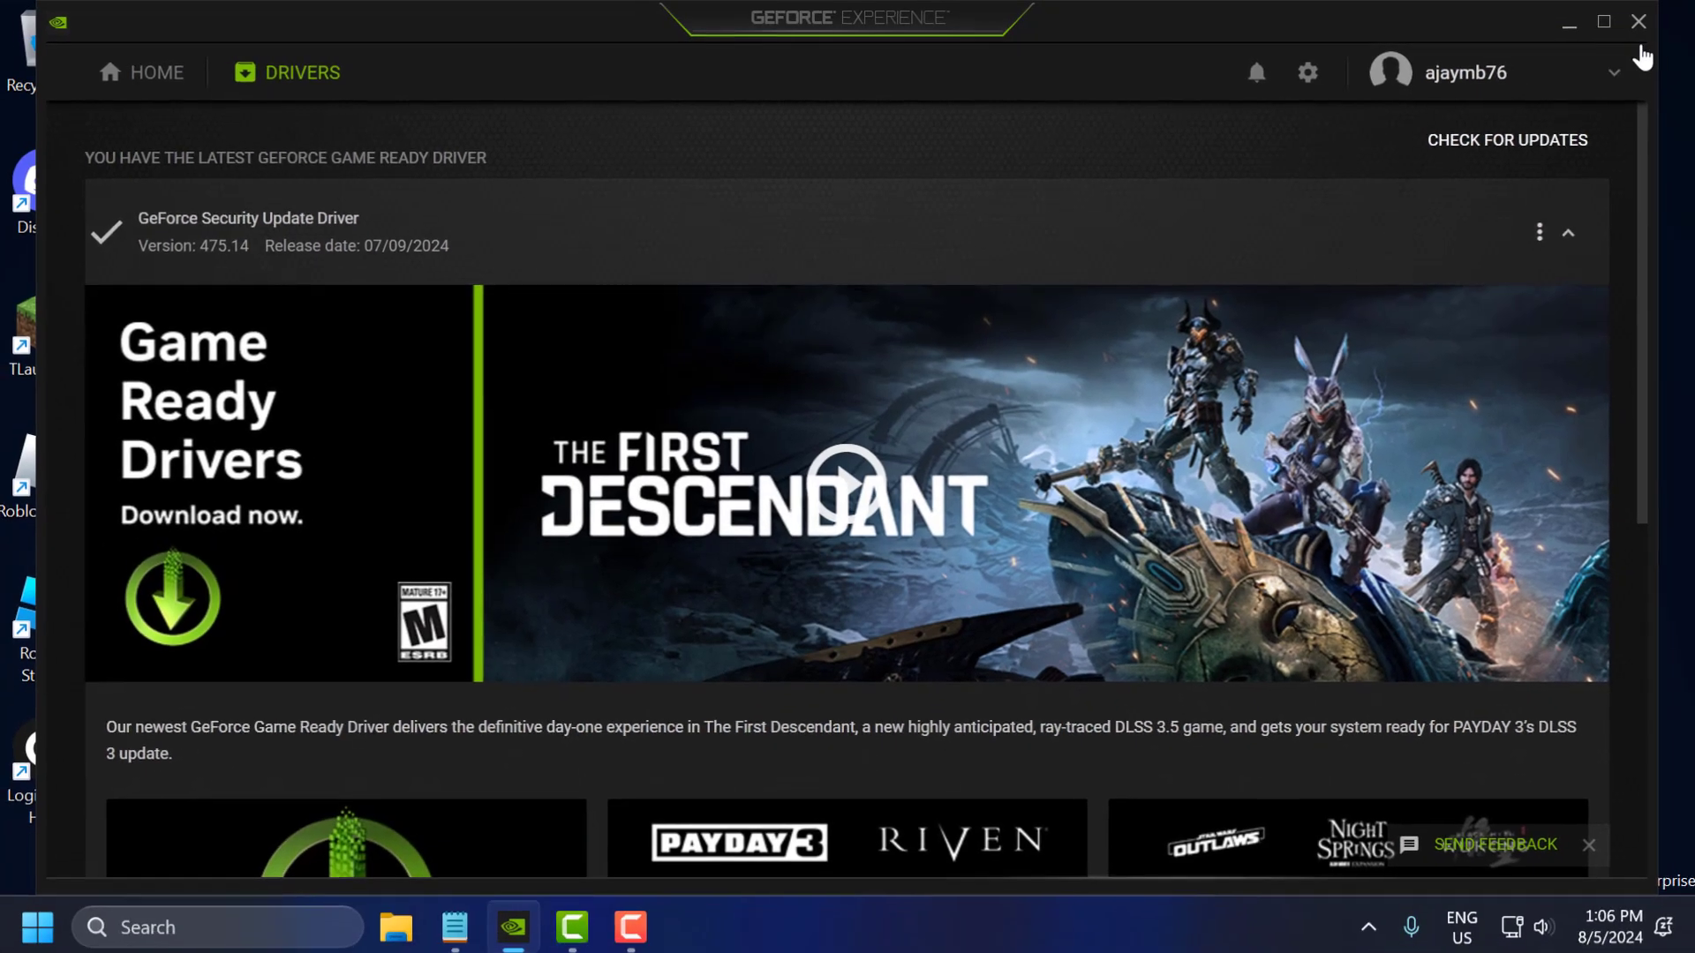
{"action": "left_click", "coordinate": [1636, 20]}
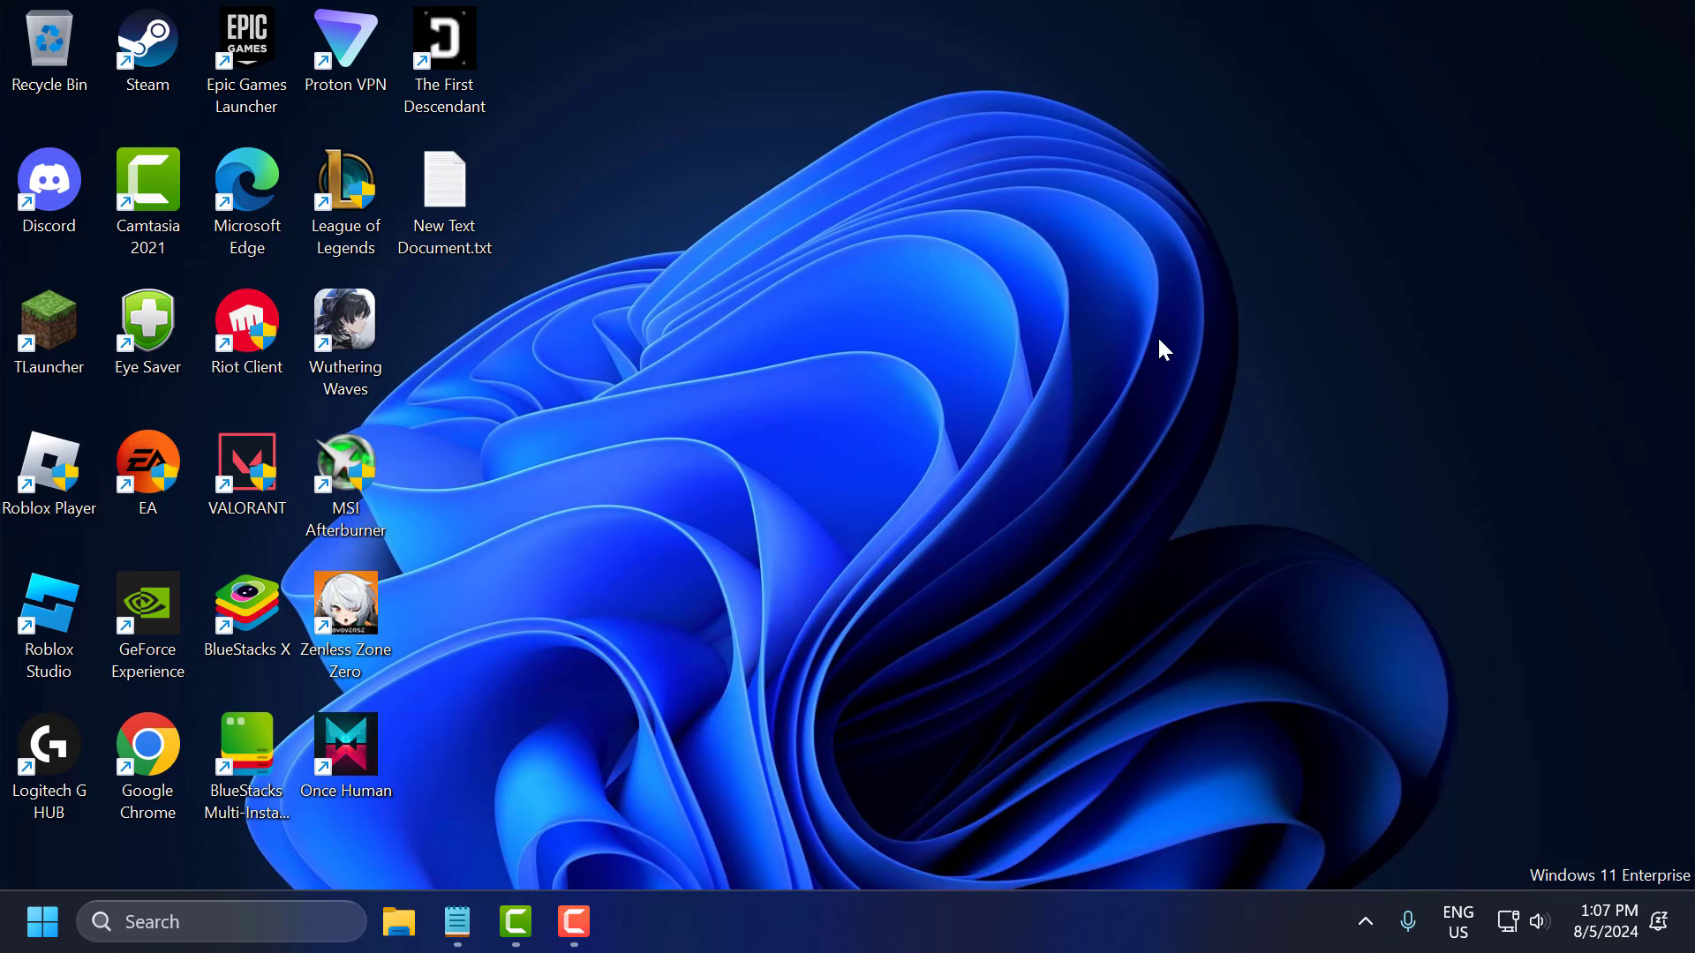